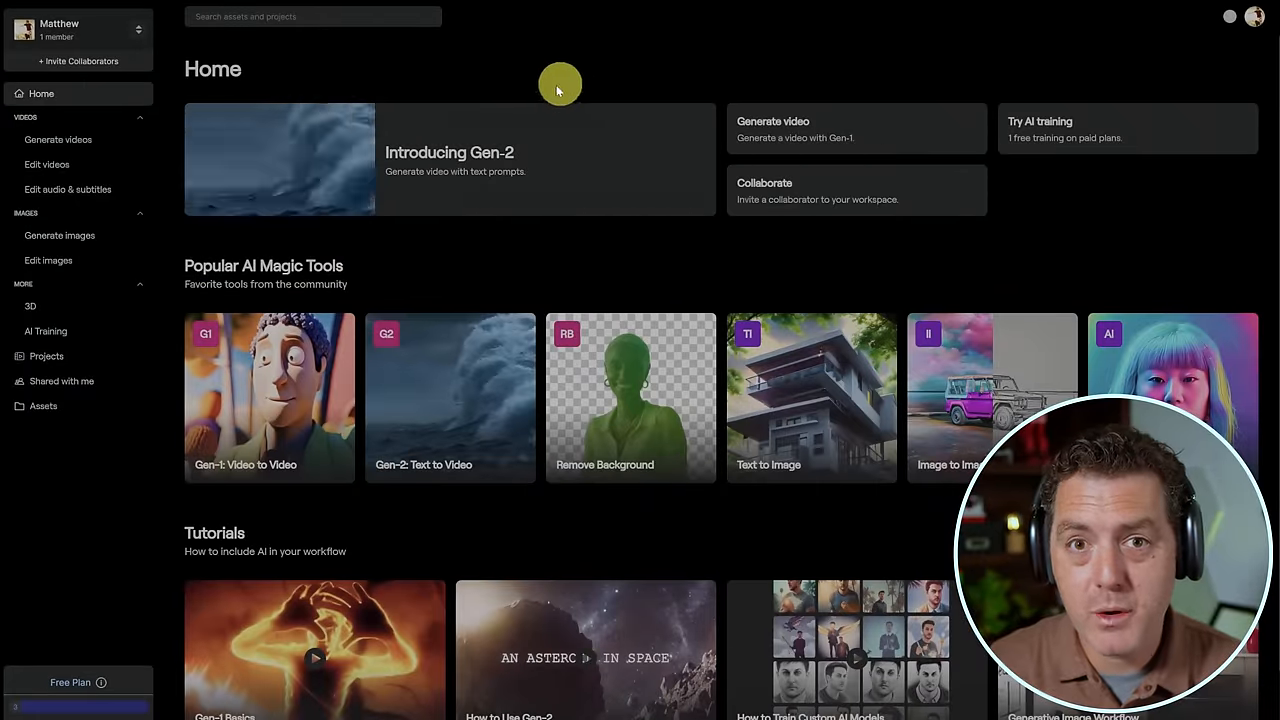
mouse_move(566, 76)
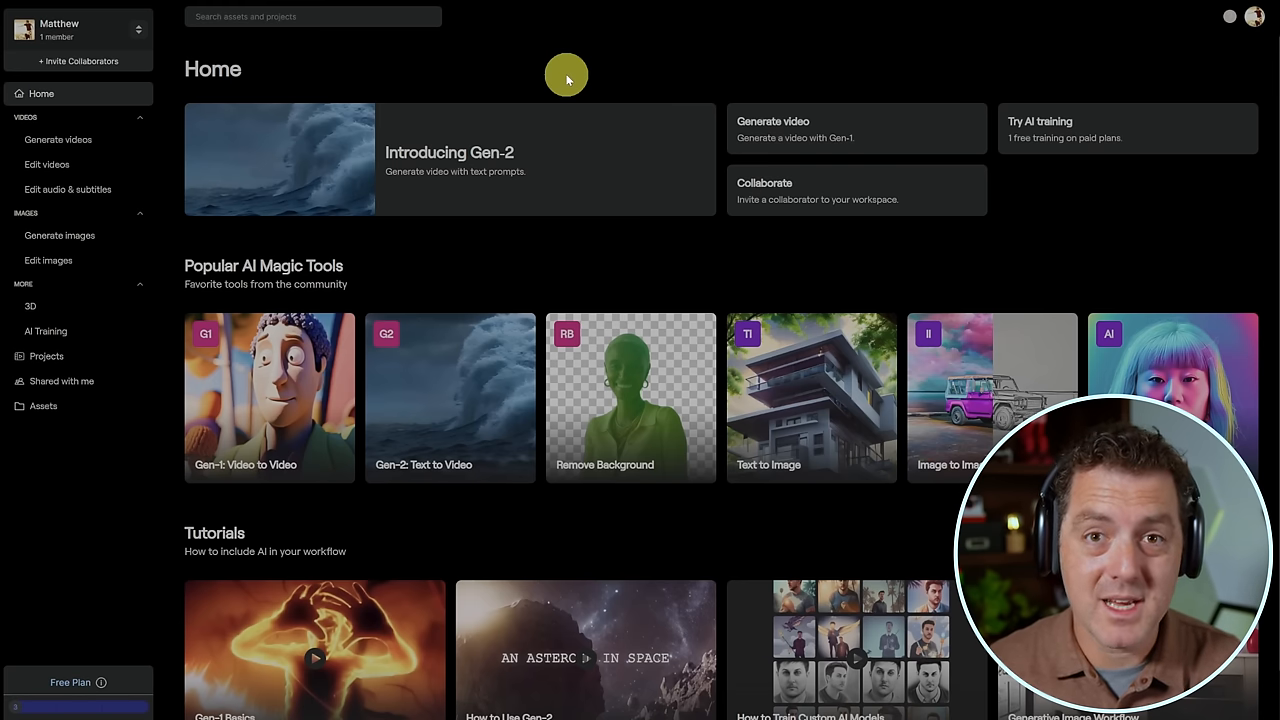
Step: Start a Gen-2 text-to-video generation for the prompt 'ducks on a lake'
left_click(450, 396)
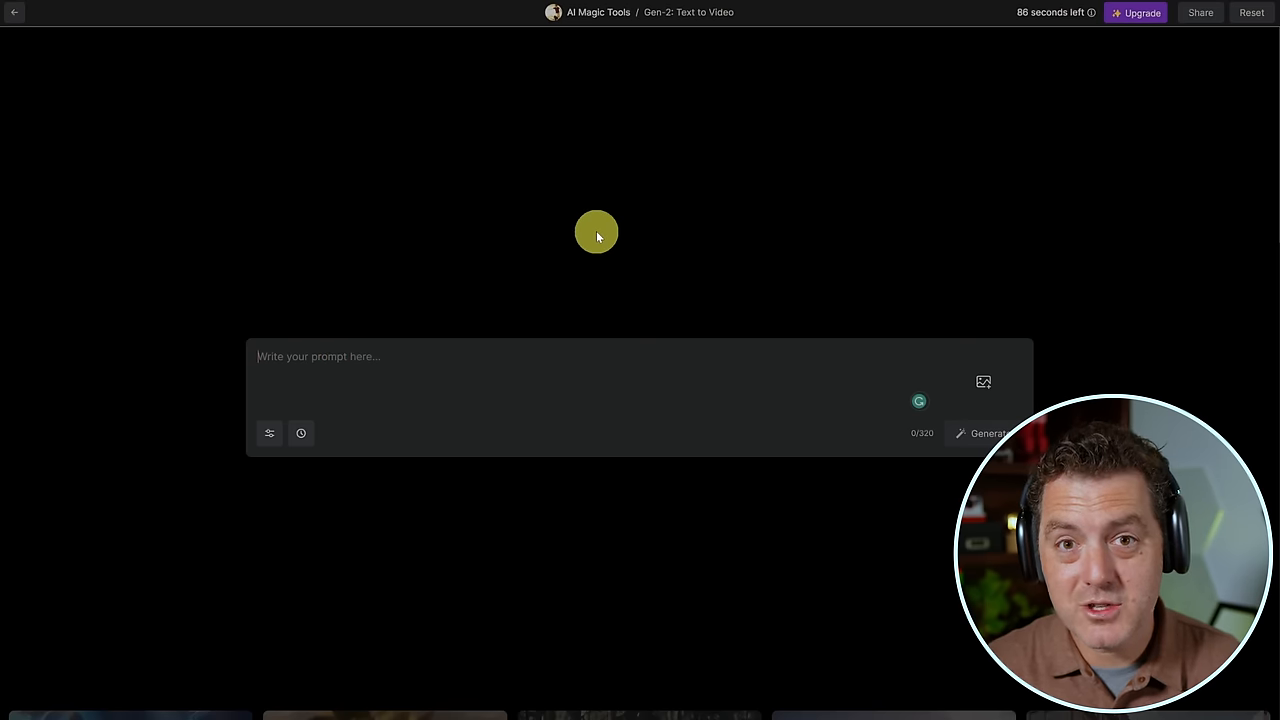
type("ducks on a lake")
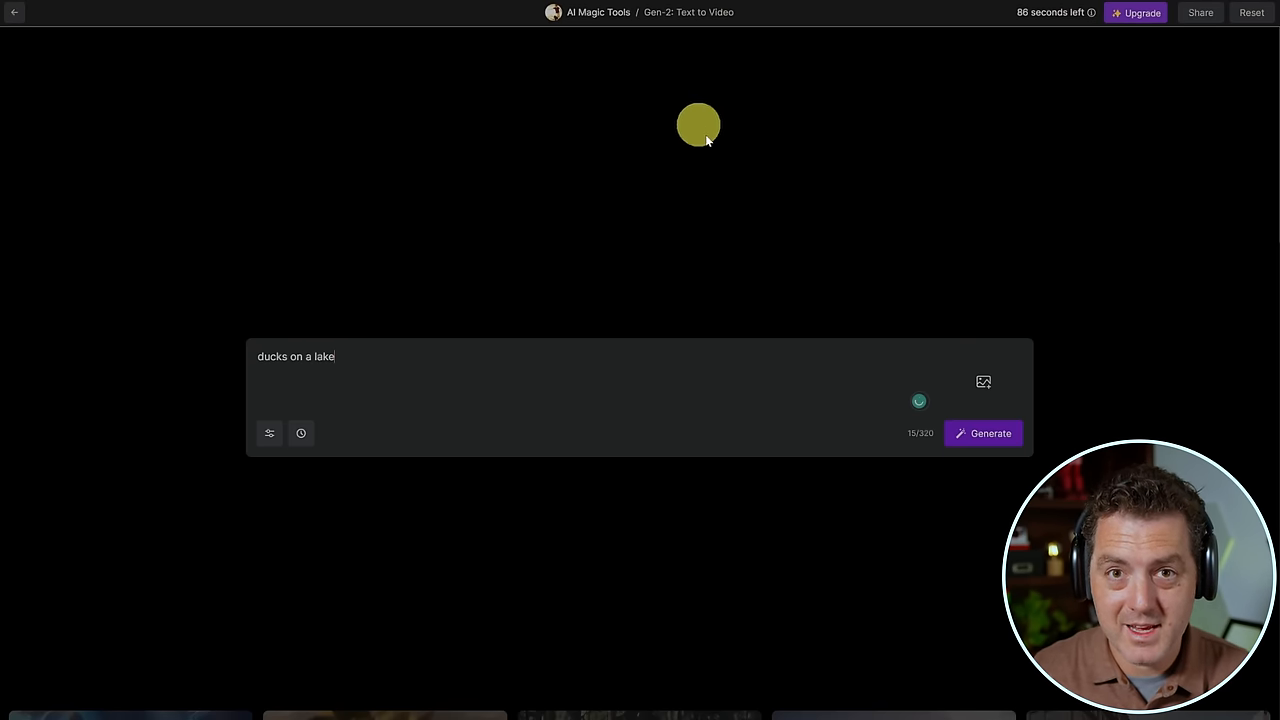
left_click(984, 432)
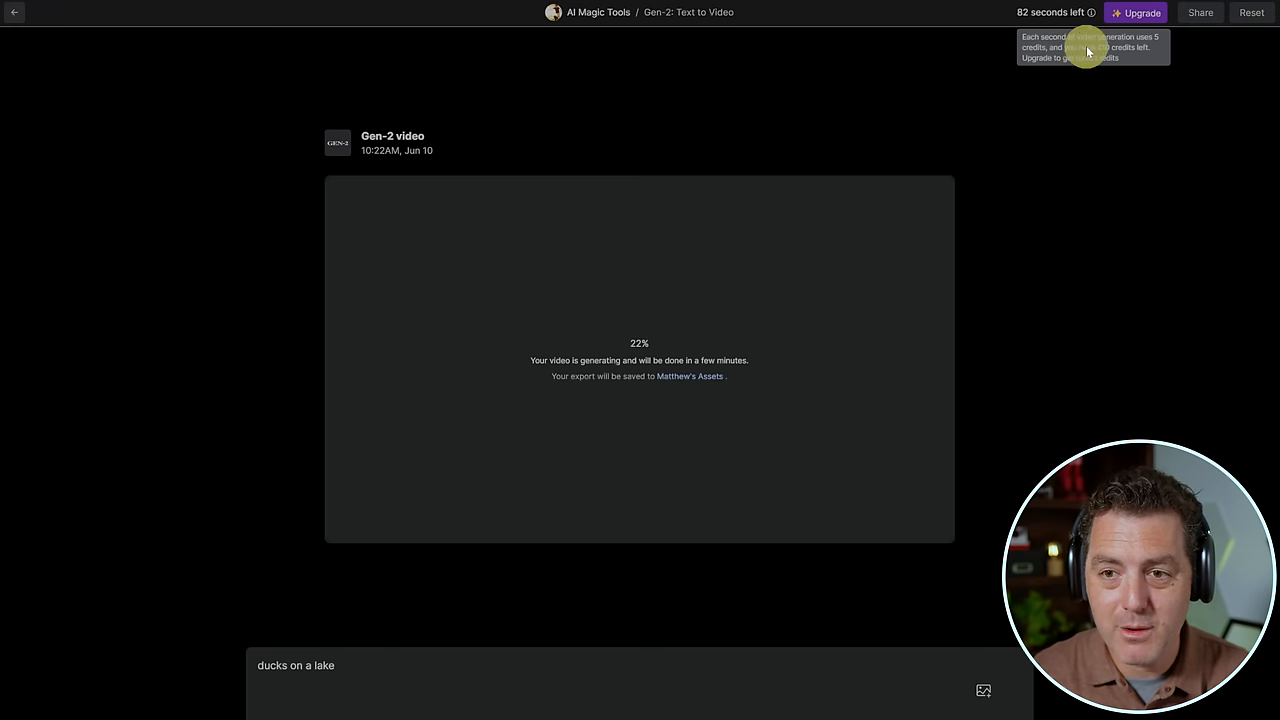
mouse_move(966, 320)
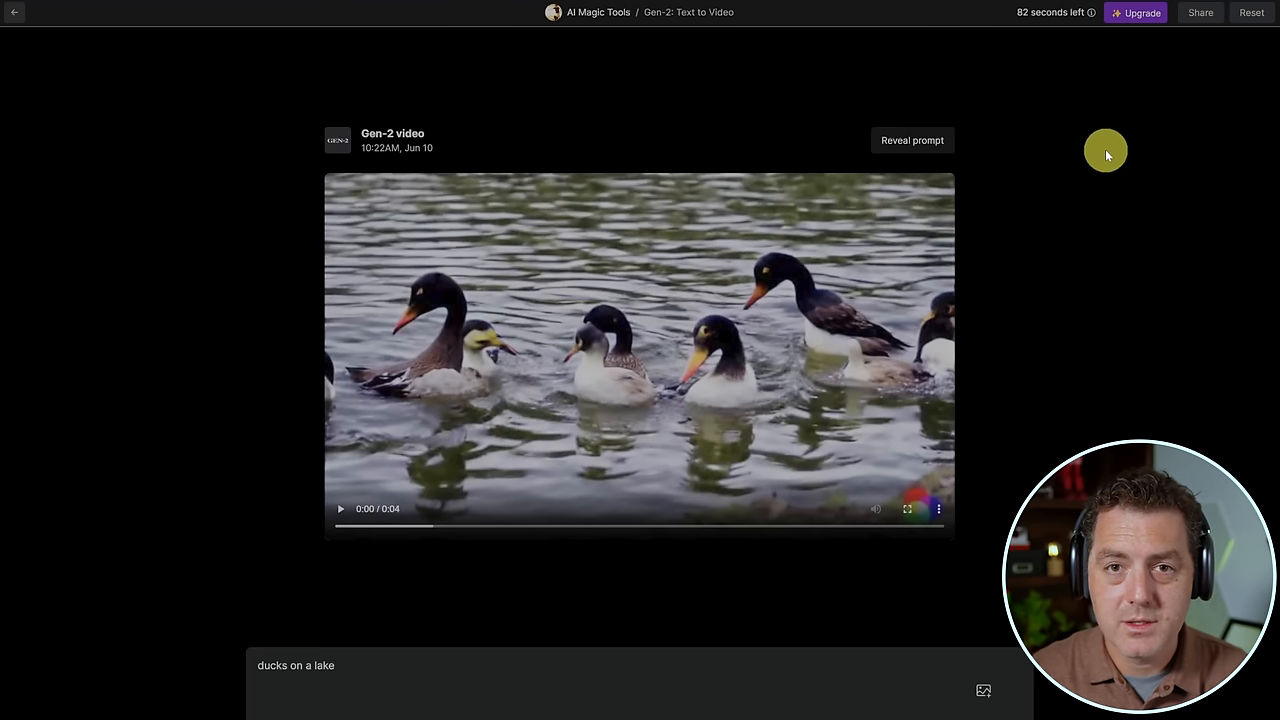
mouse_move(272, 548)
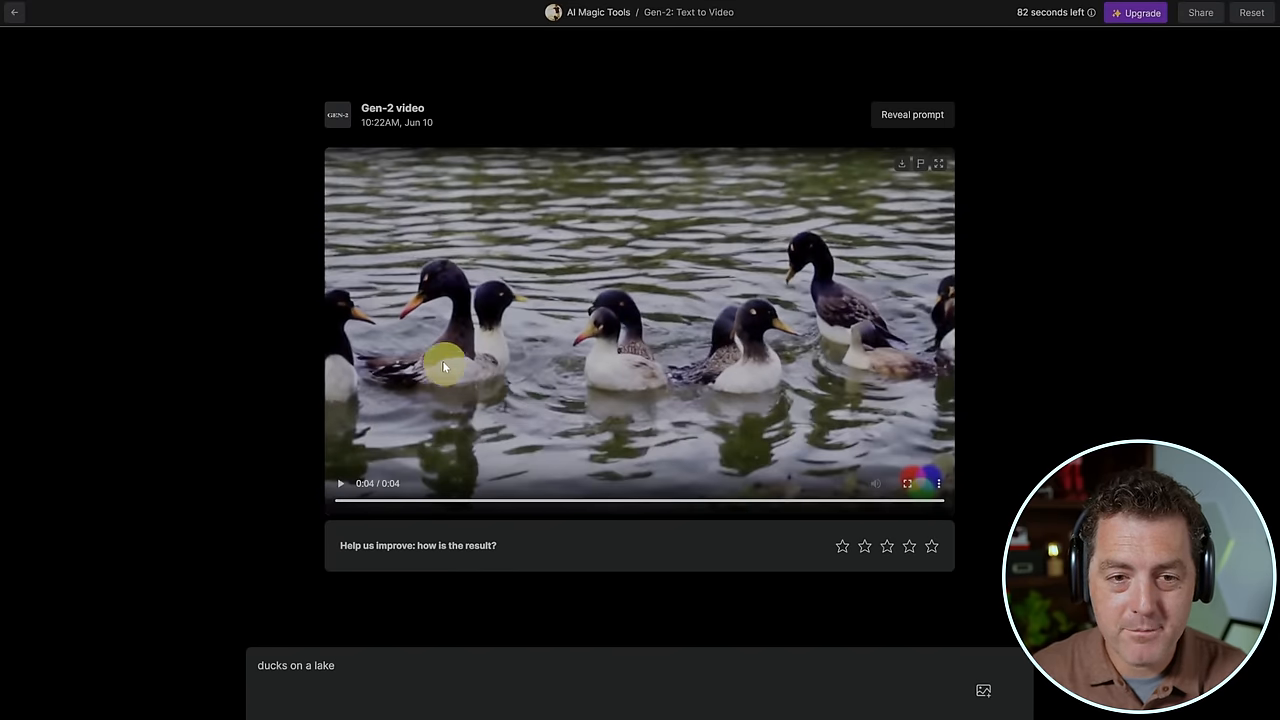
mouse_move(464, 374)
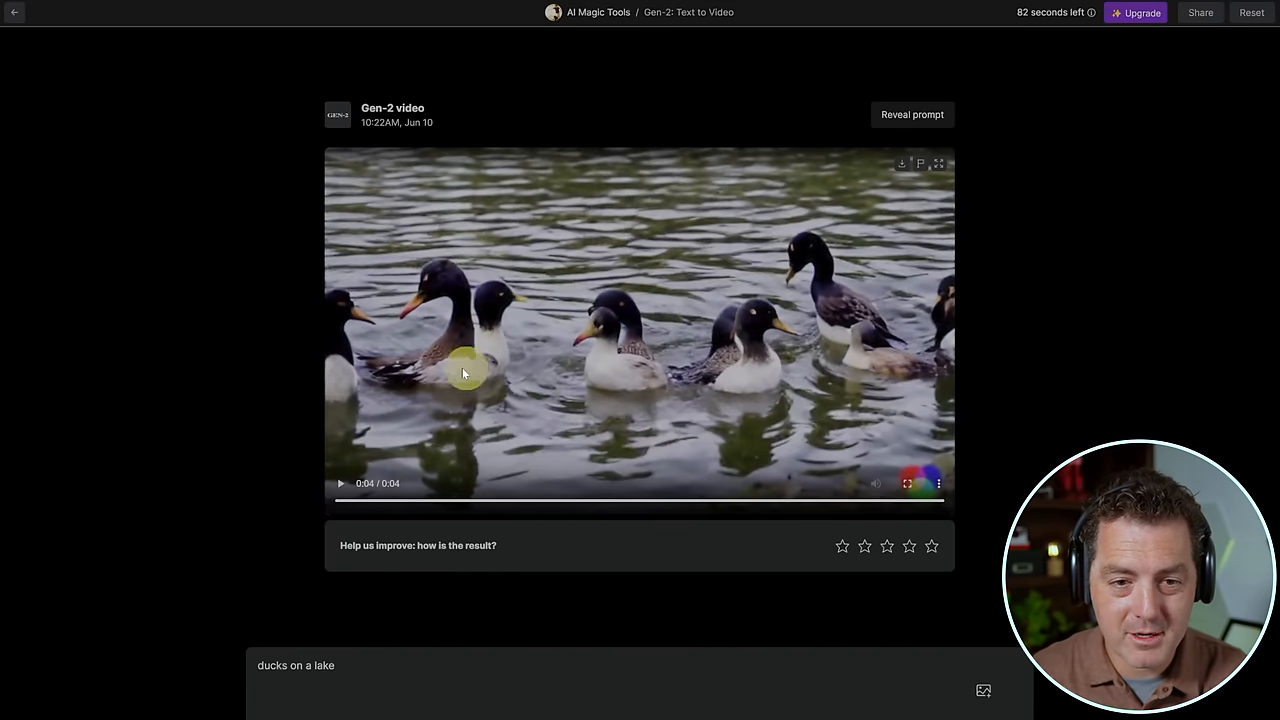
mouse_move(652, 364)
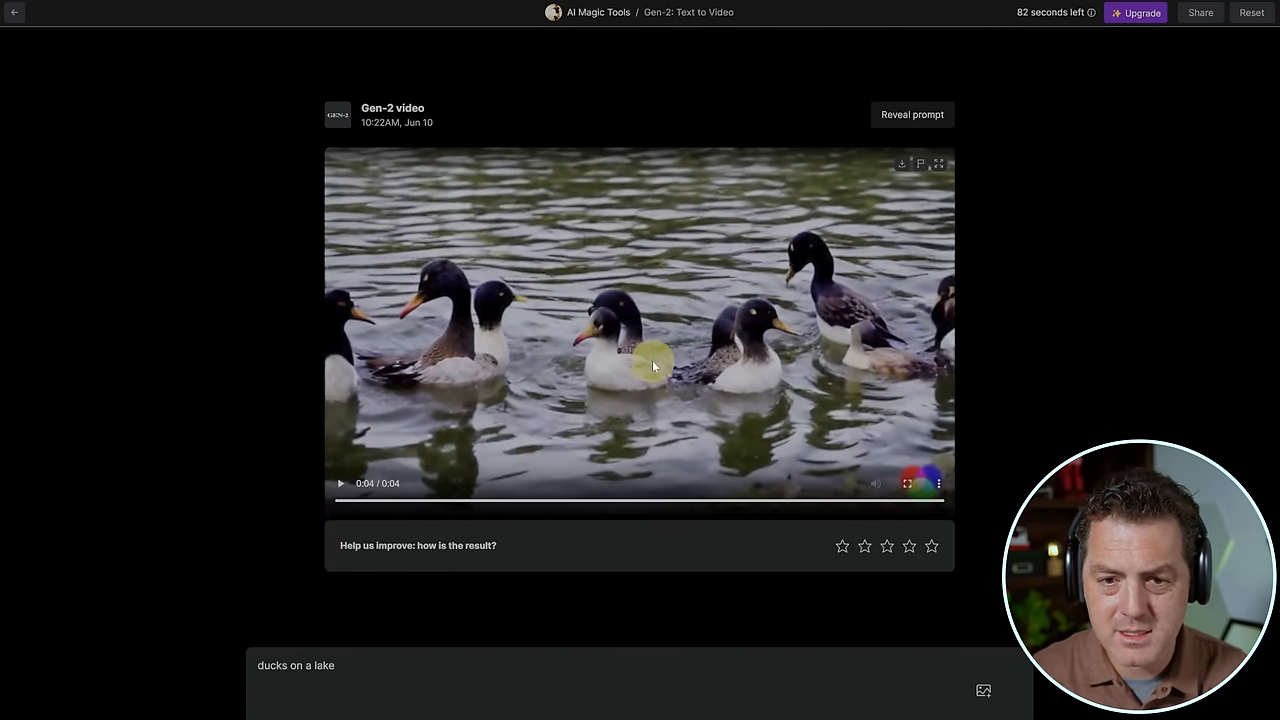
mouse_move(578, 392)
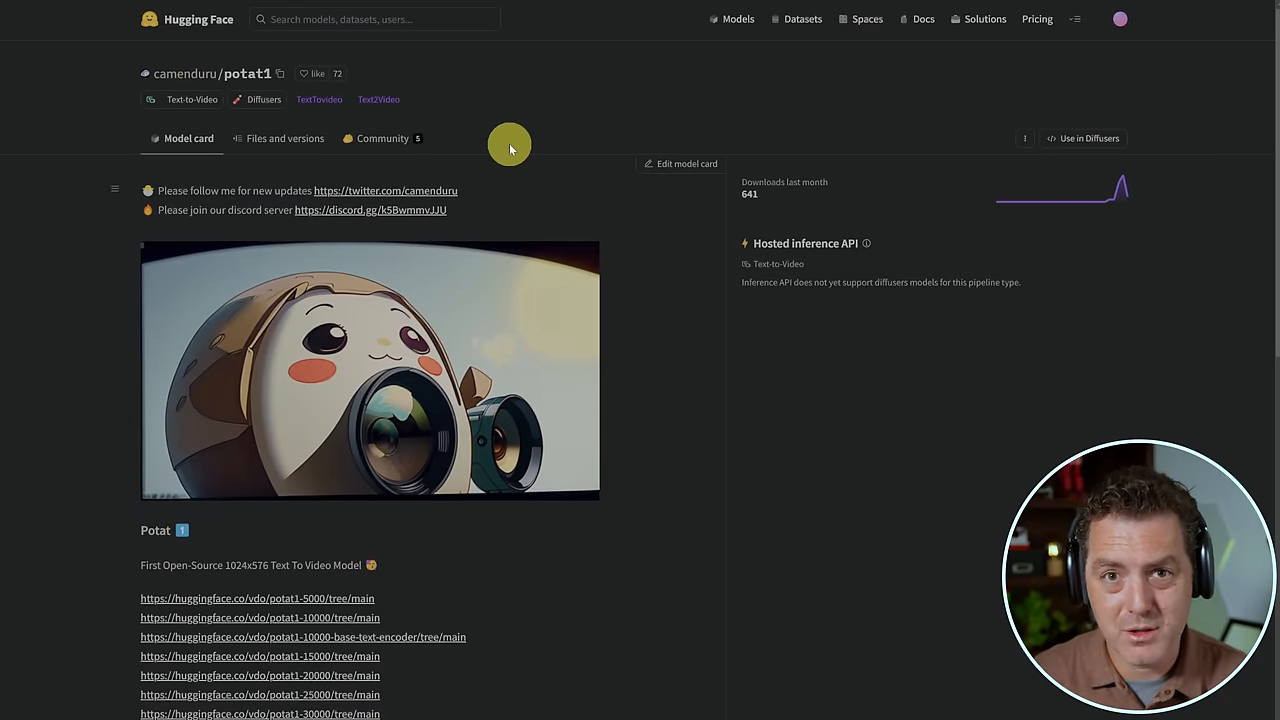
Step: Scroll down through the potat1 model card on Hugging Face
scroll("down", 3)
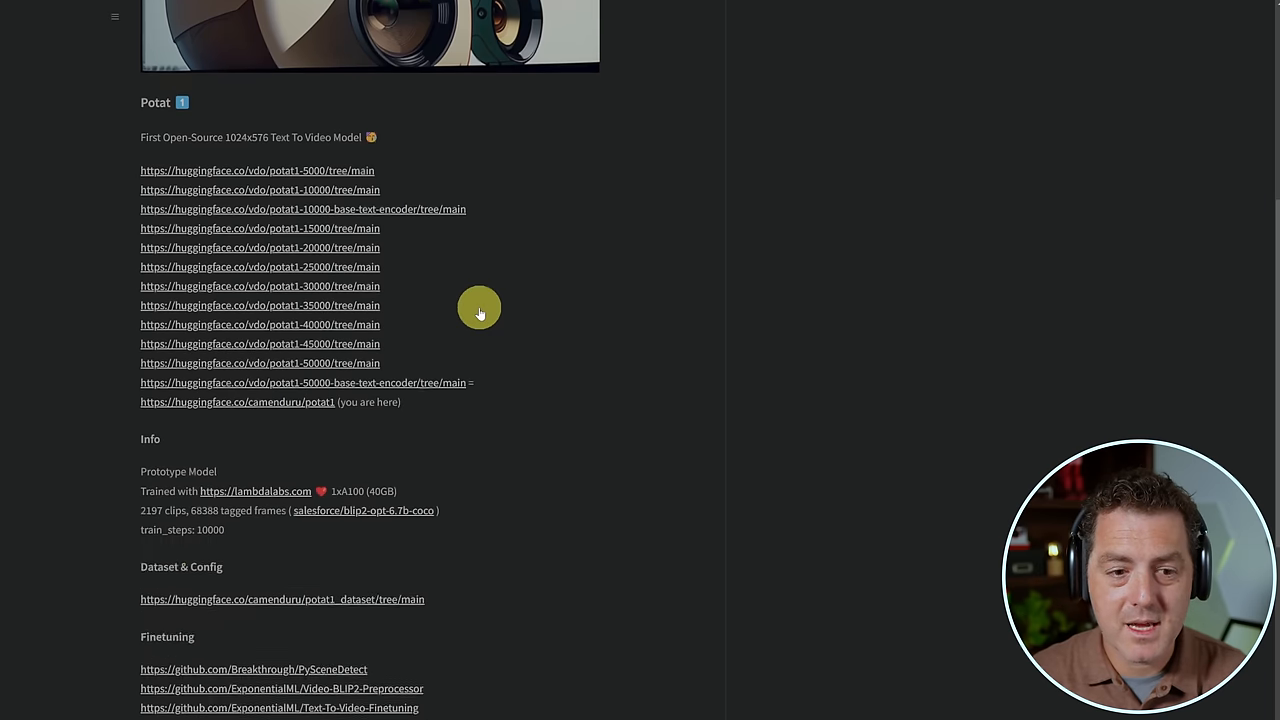
scroll("down", 3)
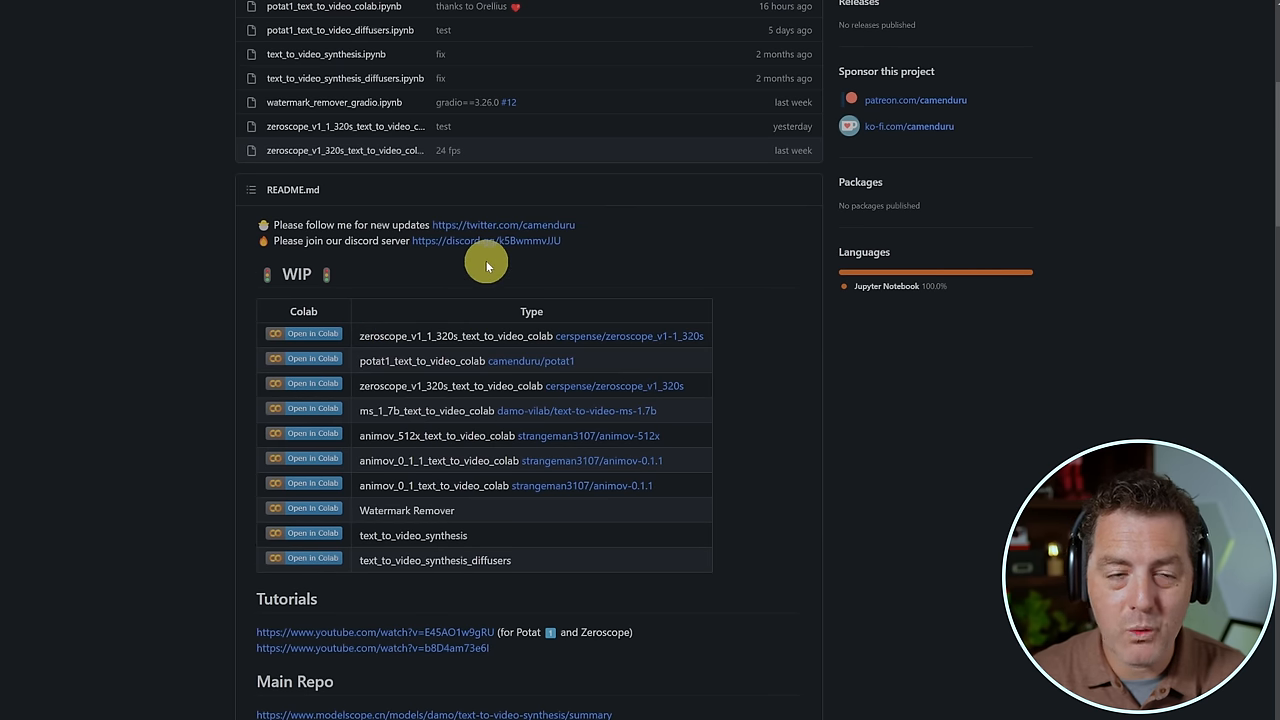
Step: Launch the zeroscope_v1_1_320s notebook via its 'Open In Colab' badge
left_click(304, 332)
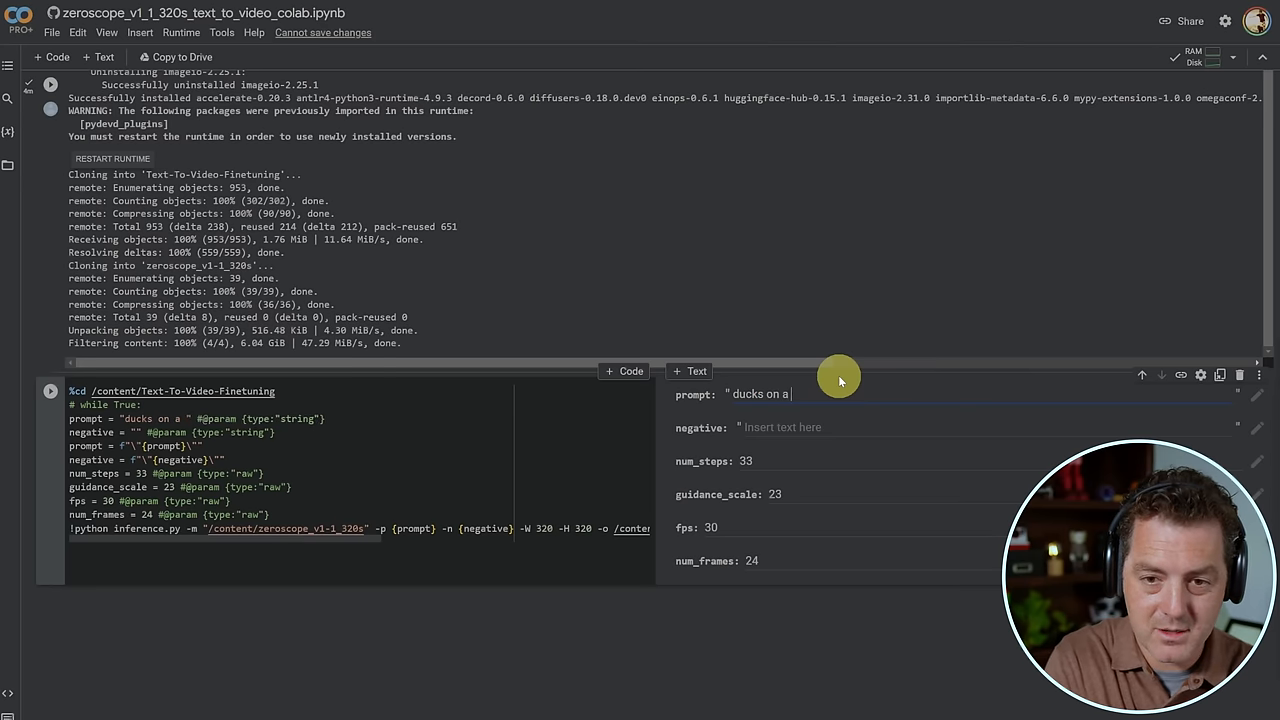
Step: Complete the inference cell's prompt field to read 'ducks on a lake'
type("lake")
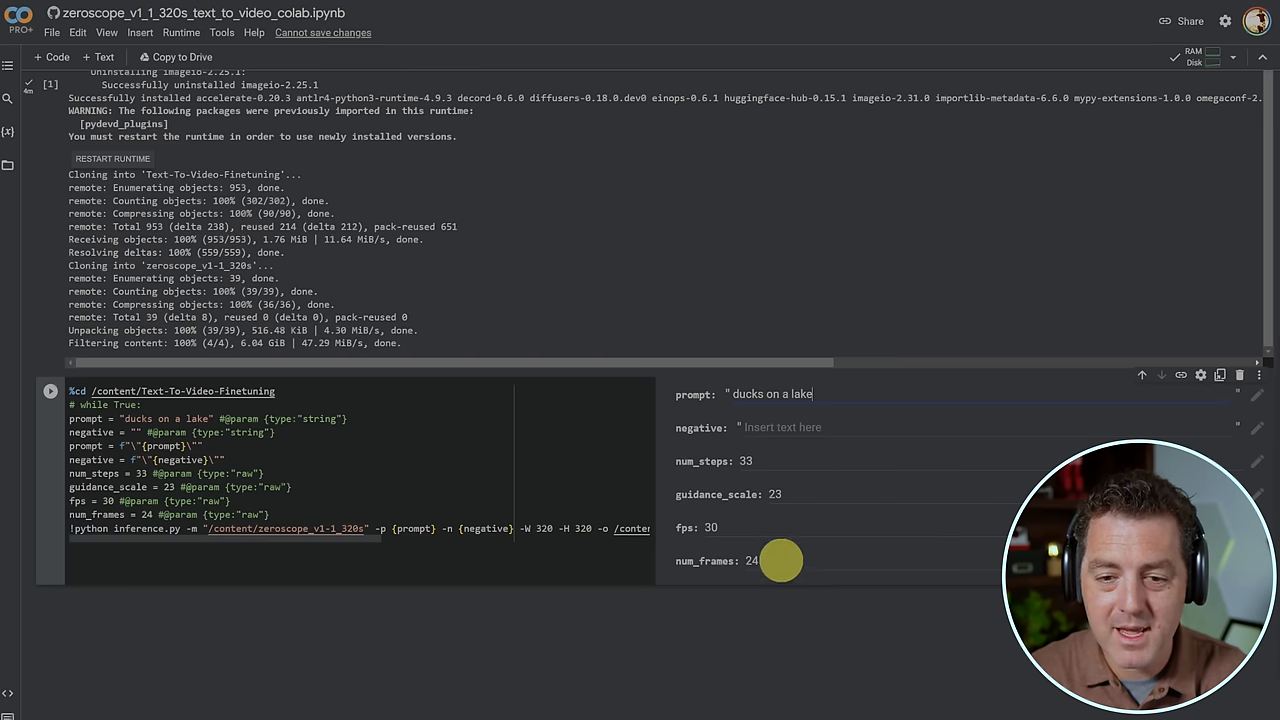
mouse_move(852, 640)
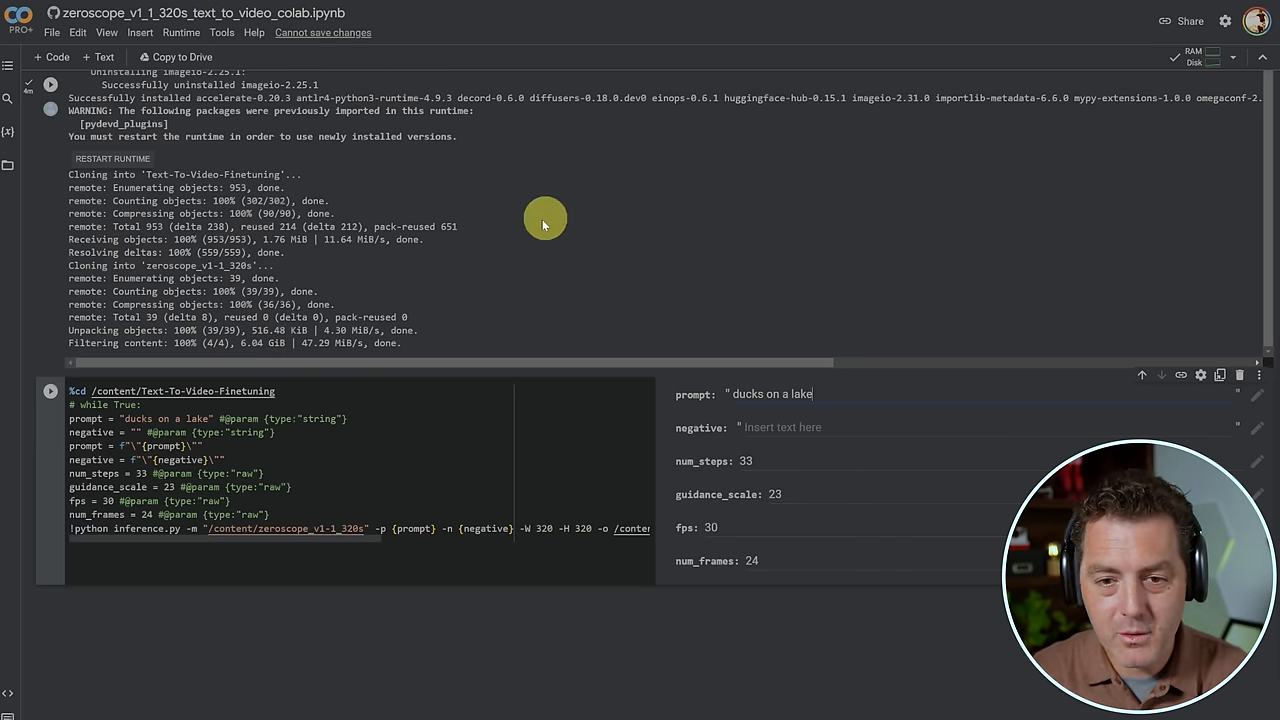
Step: Run the Zeroscope inference cell to generate the ducks on a lake clip
left_click(50, 390)
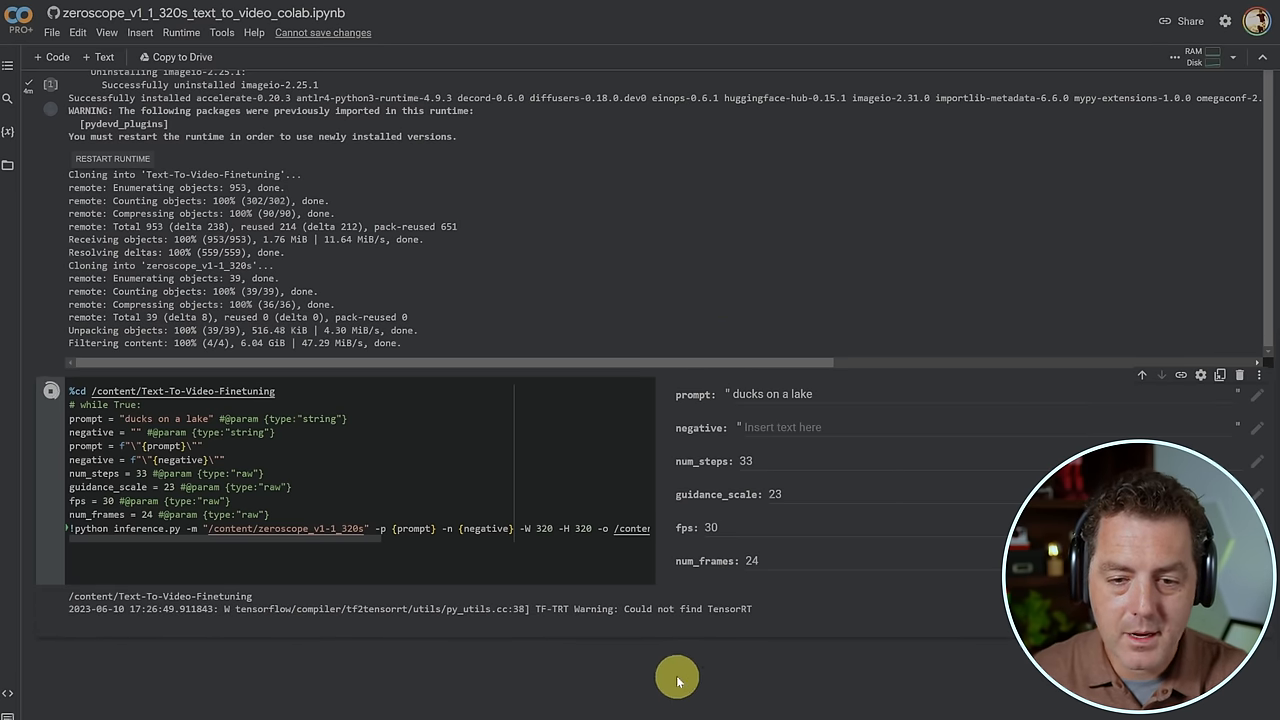
mouse_move(664, 620)
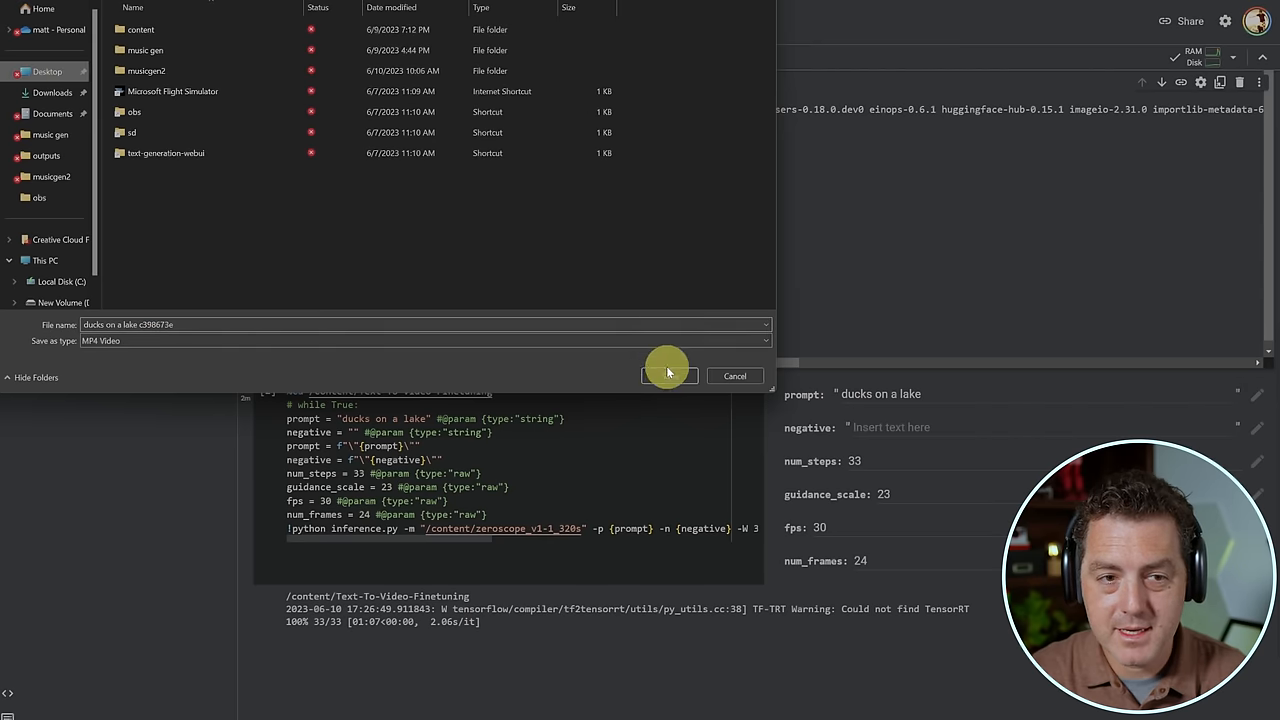
Step: Save the clip as an MP4 and pause/resume its playback in Media Player
left_click(668, 376)
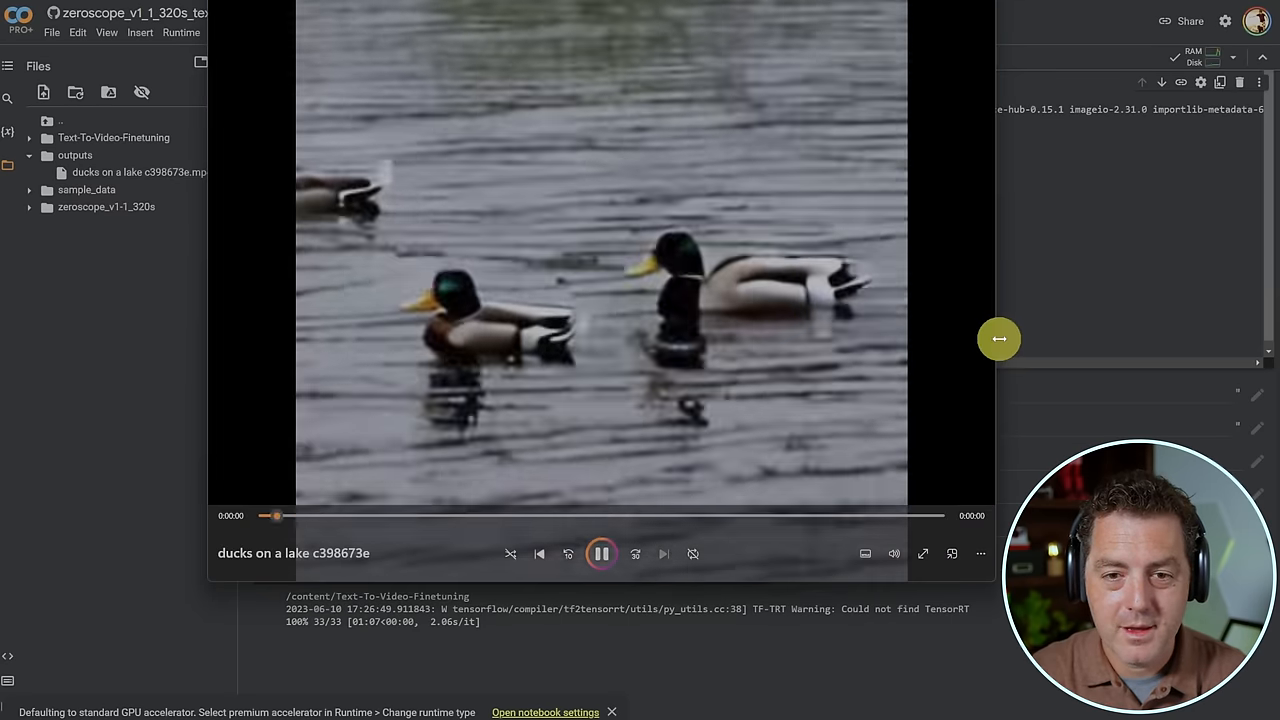
left_click(600, 552)
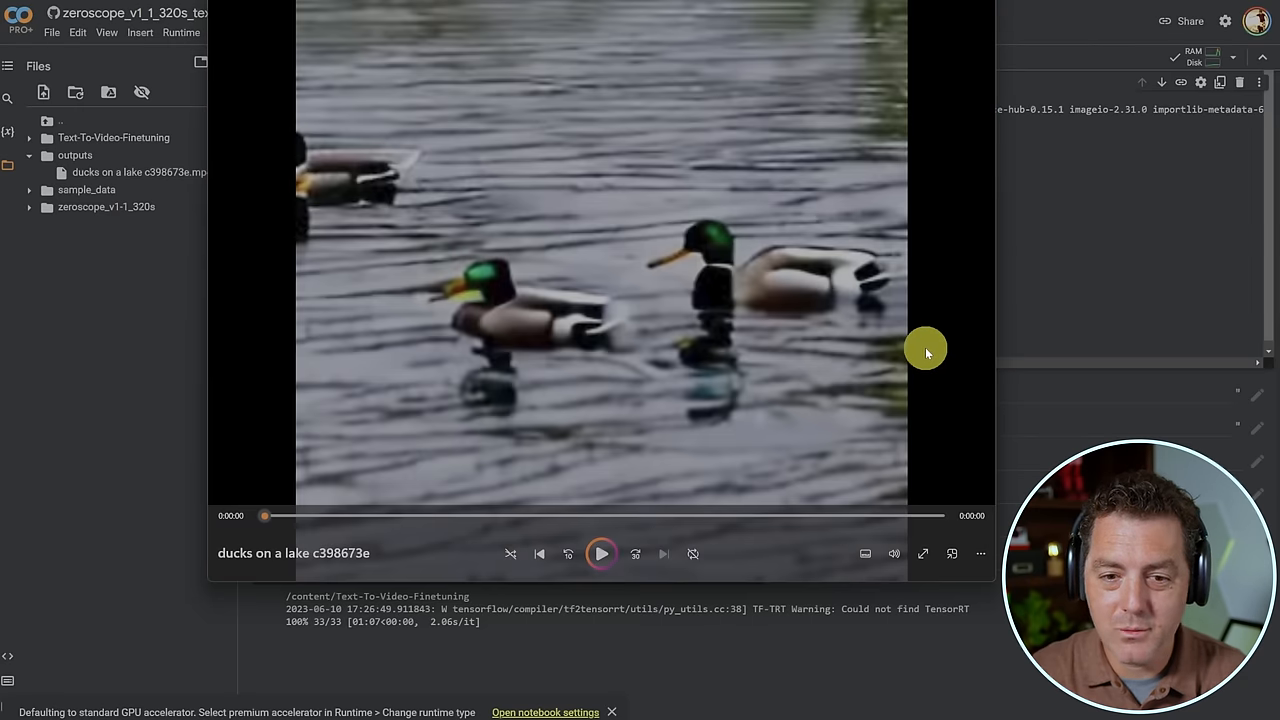
left_click(600, 552)
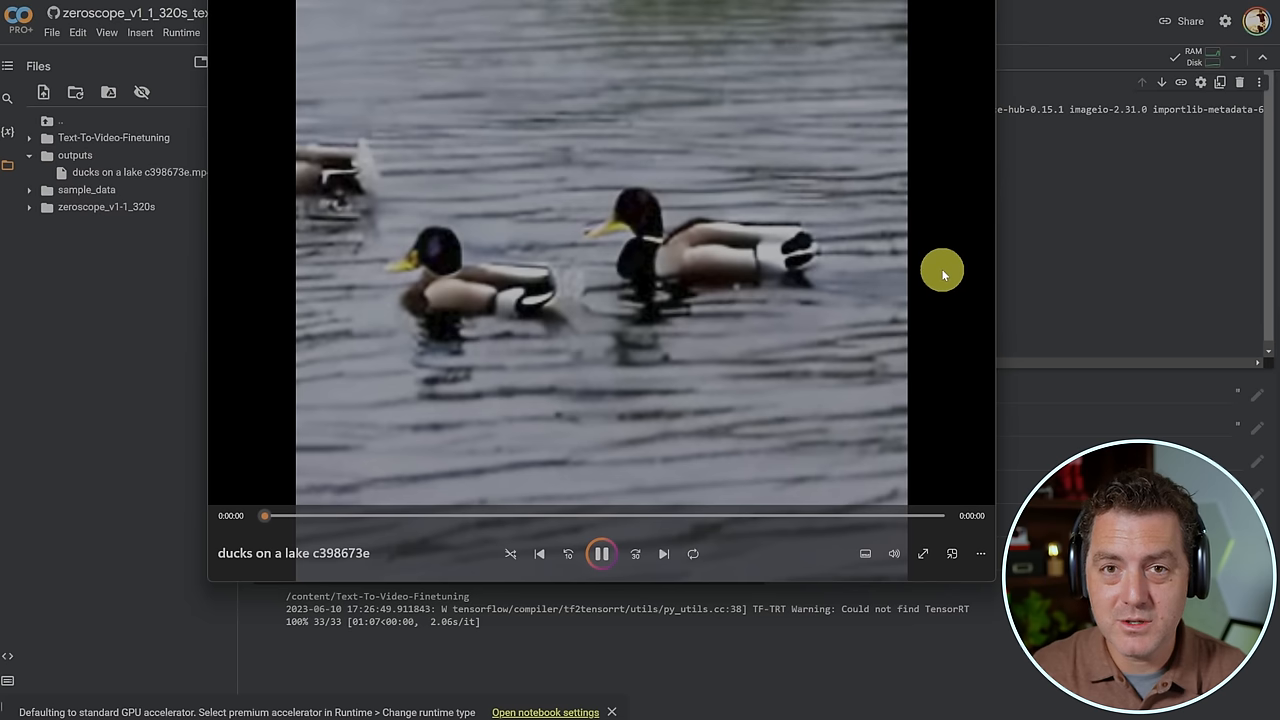
mouse_move(904, 192)
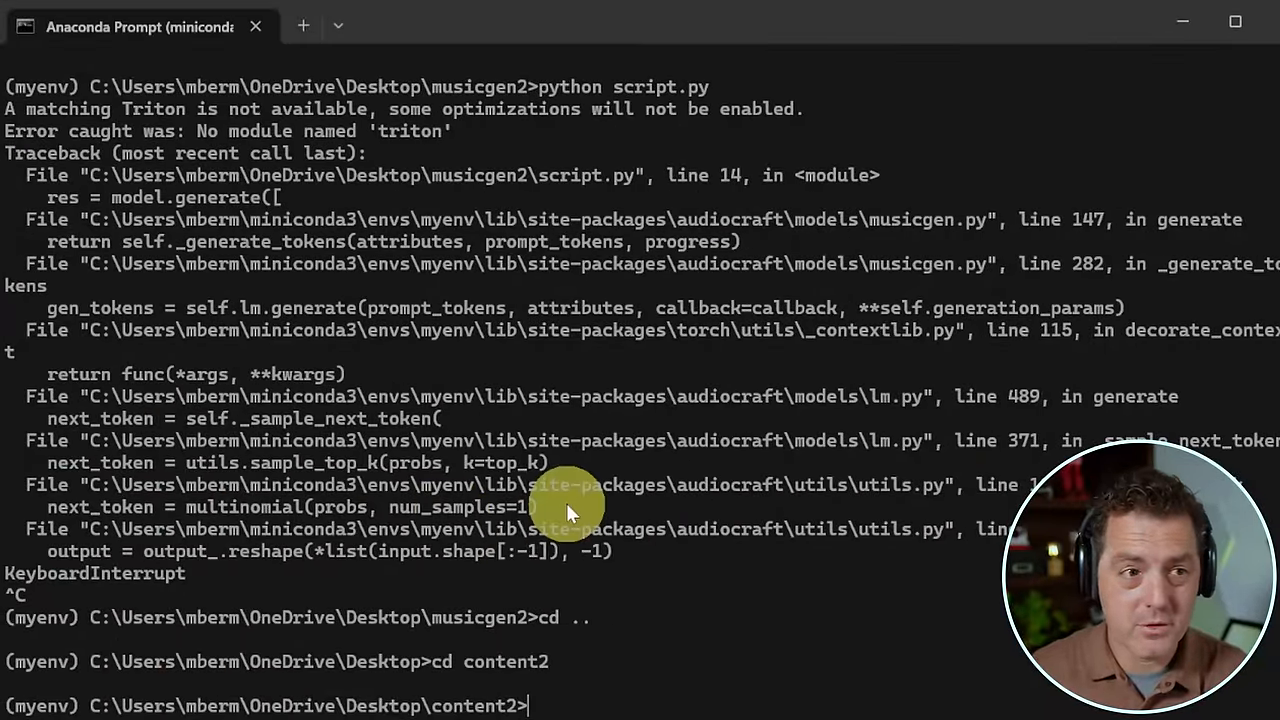
mouse_move(588, 660)
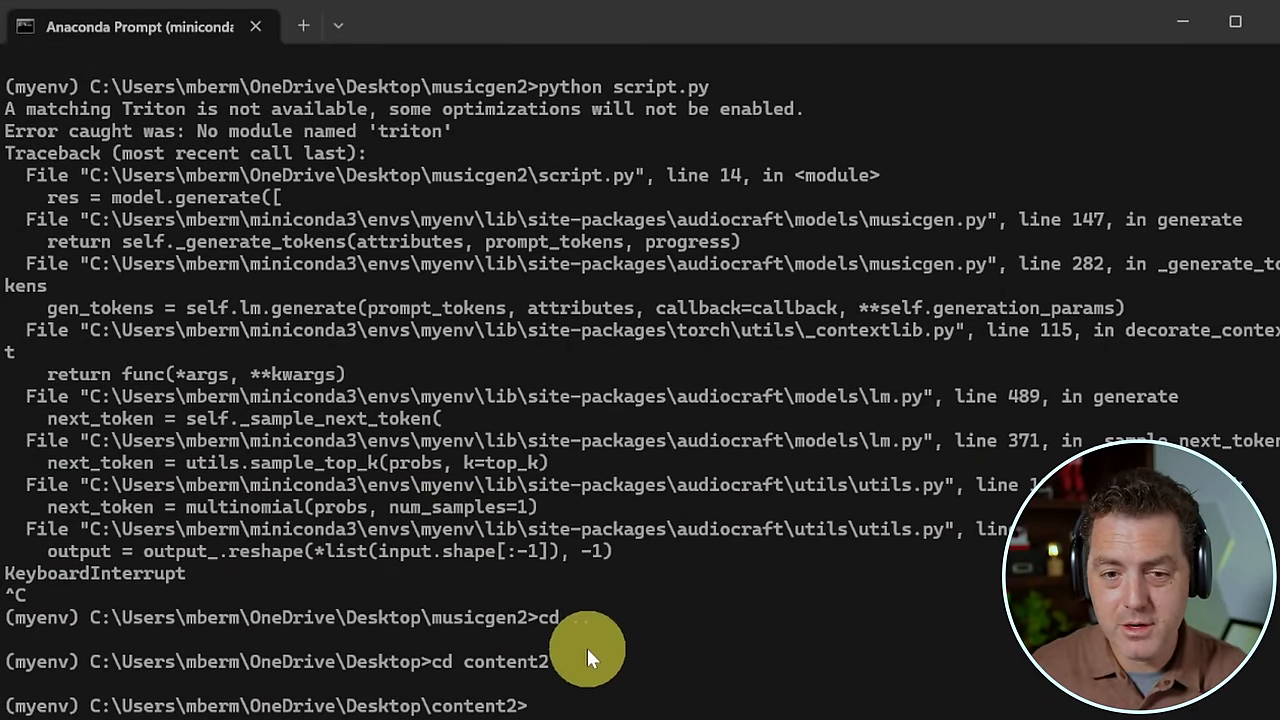
Step: Create conda environment myenv with Python 3.10.11, replacing the old one, and activate it
type("conda create --name myenv python=3.10.11")
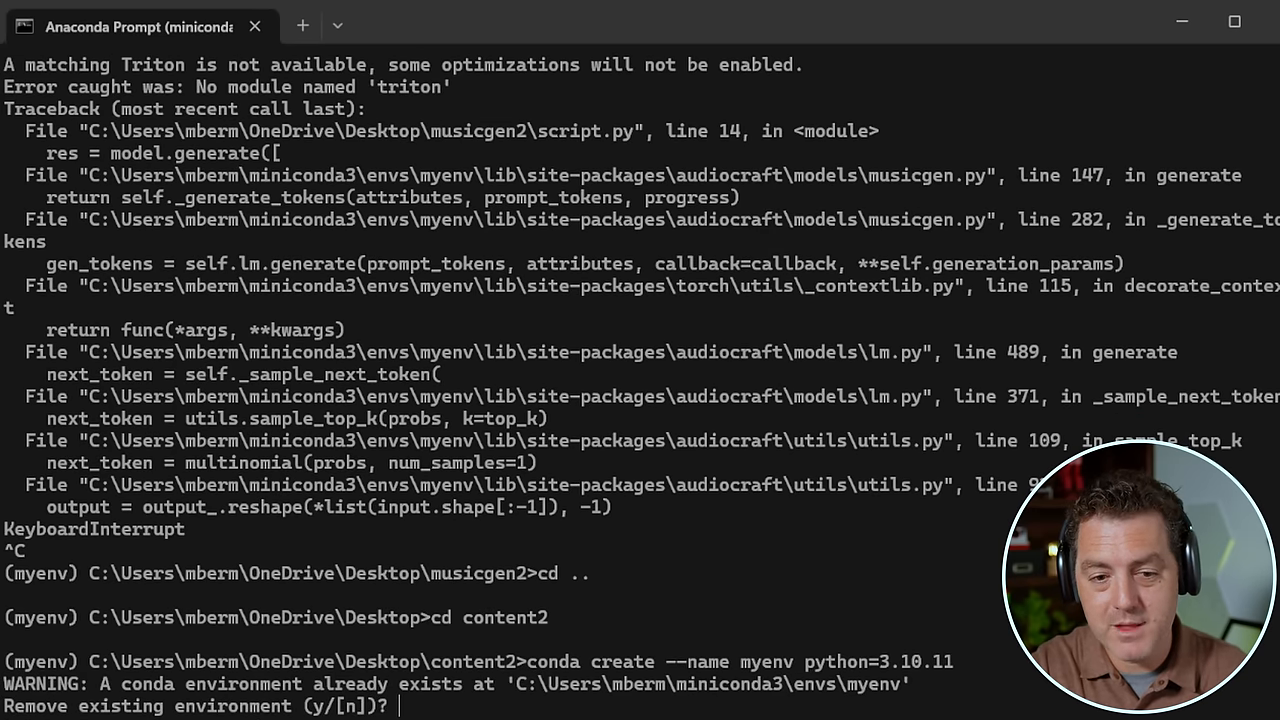
type("y")
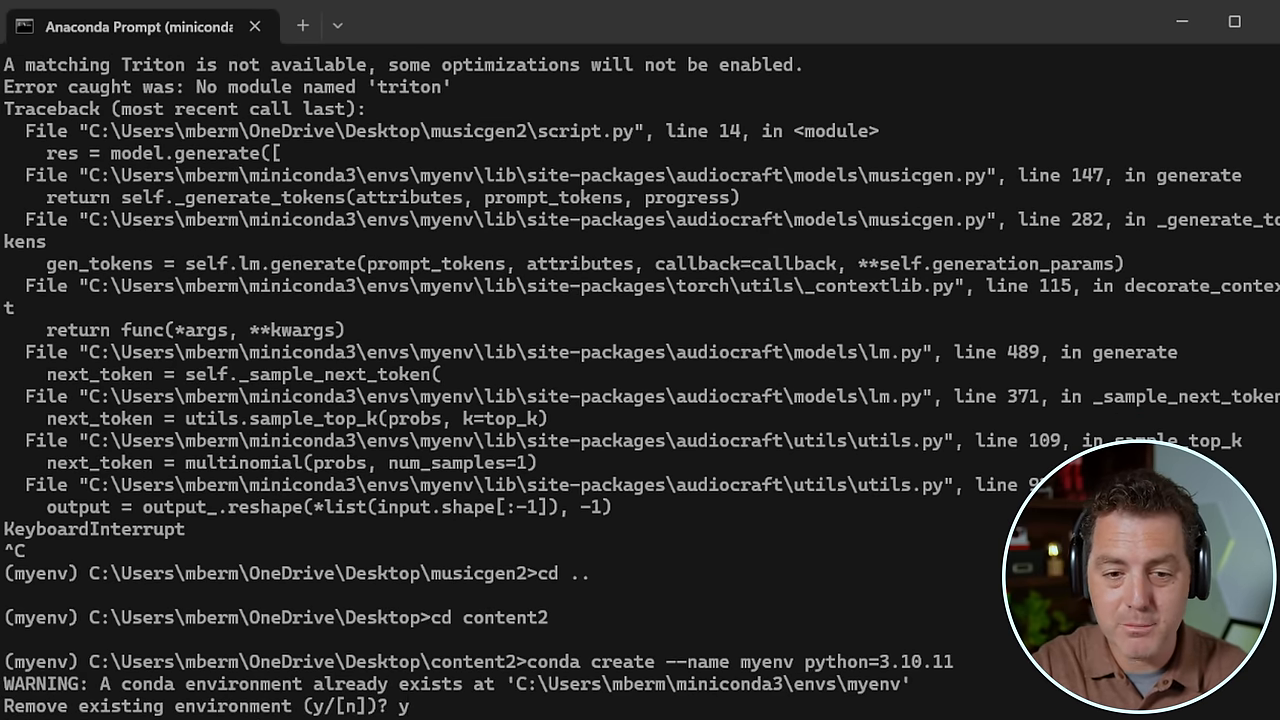
key("enter")
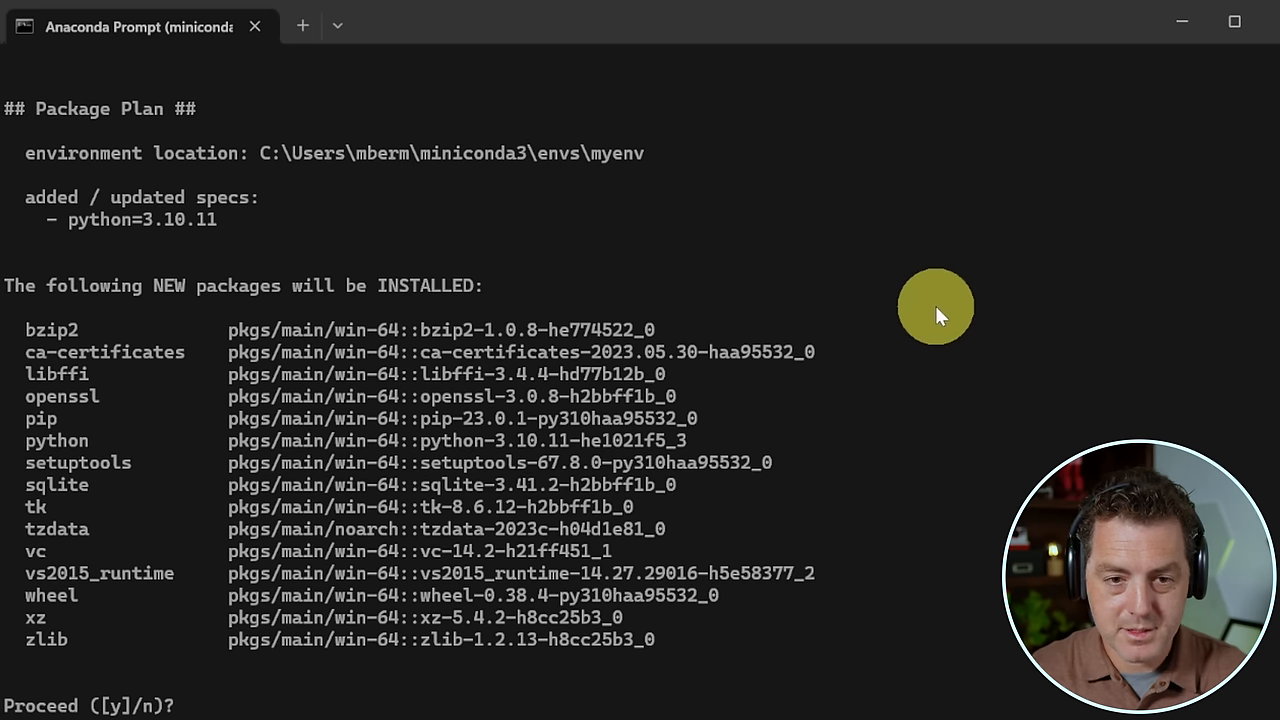
type("y")
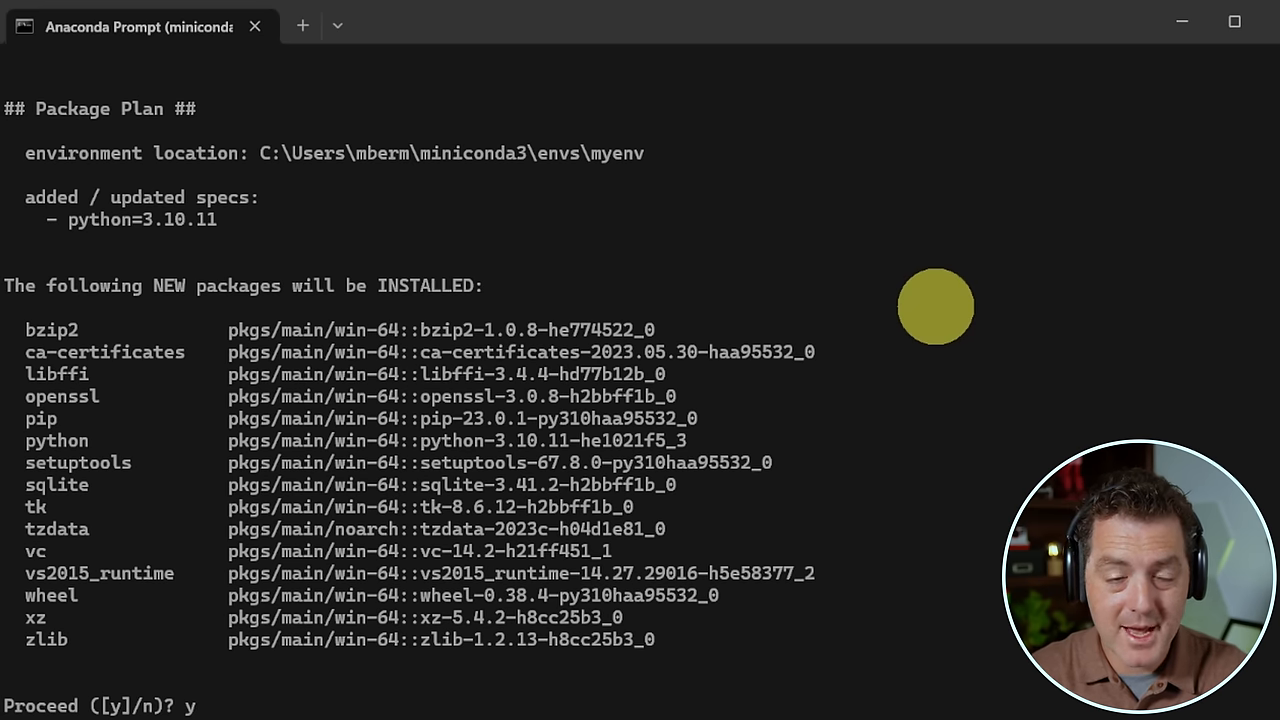
key("enter")
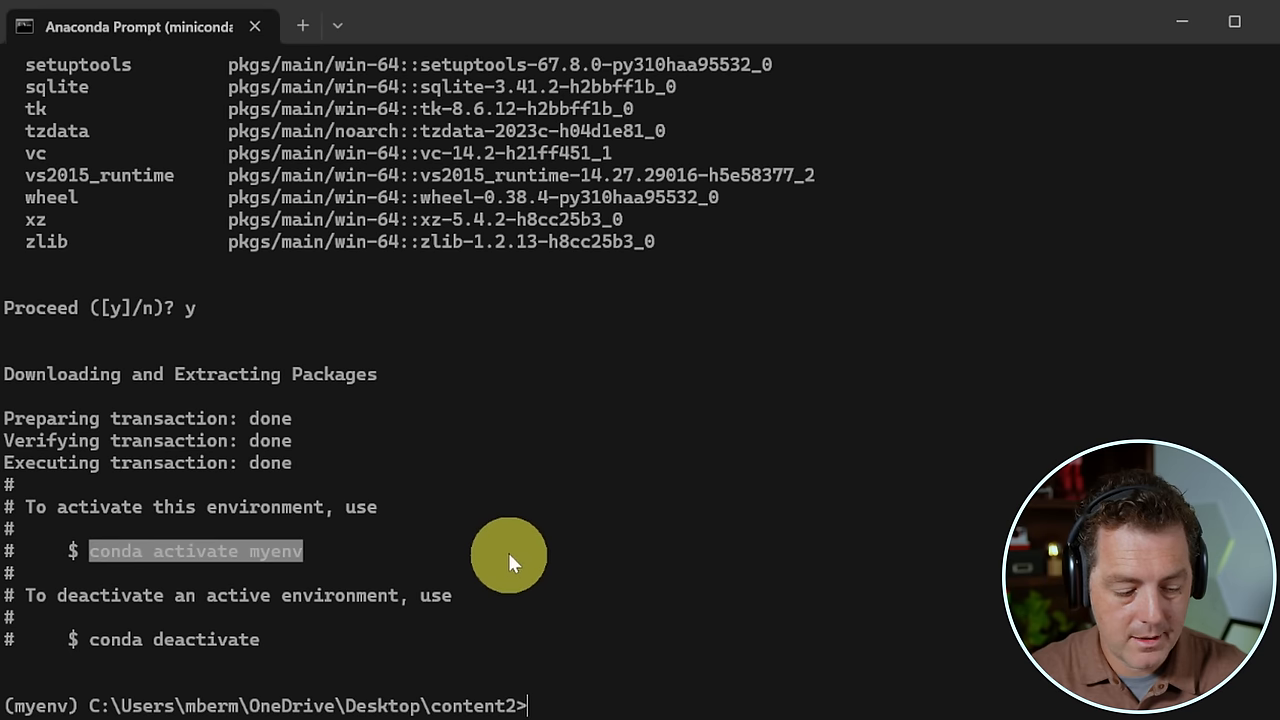
type("conda activate myenv")
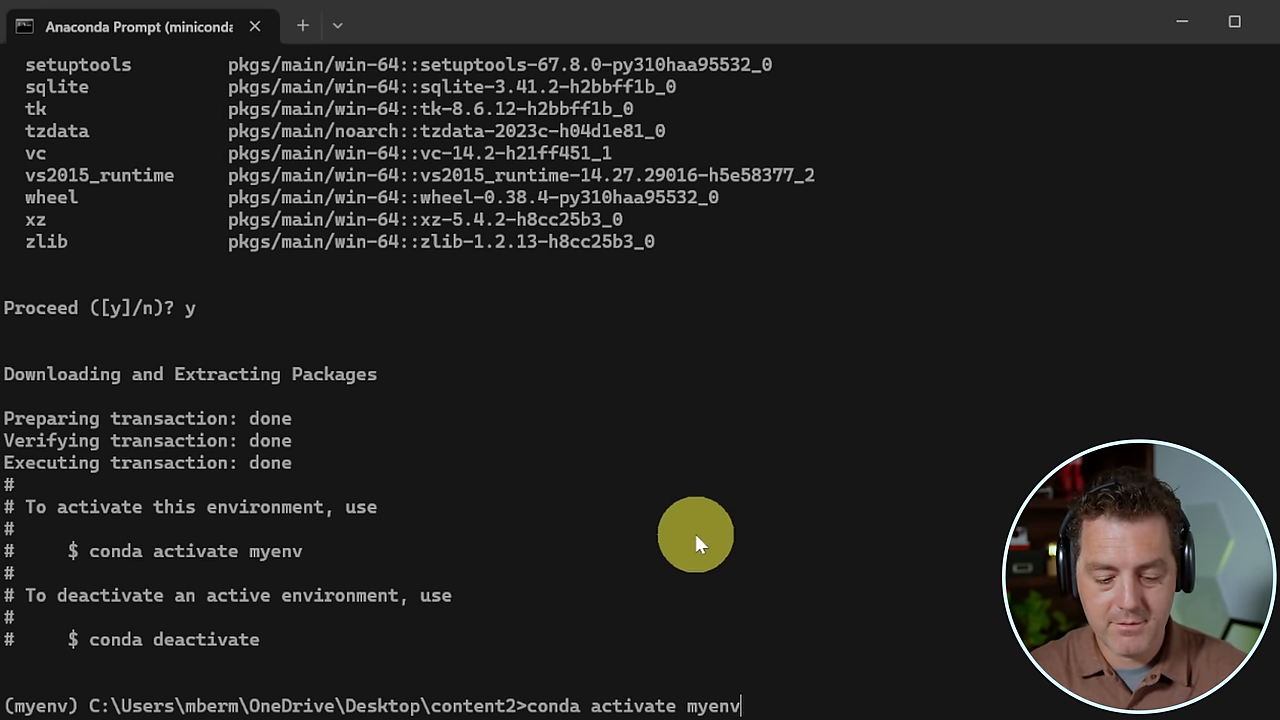
mouse_move(712, 522)
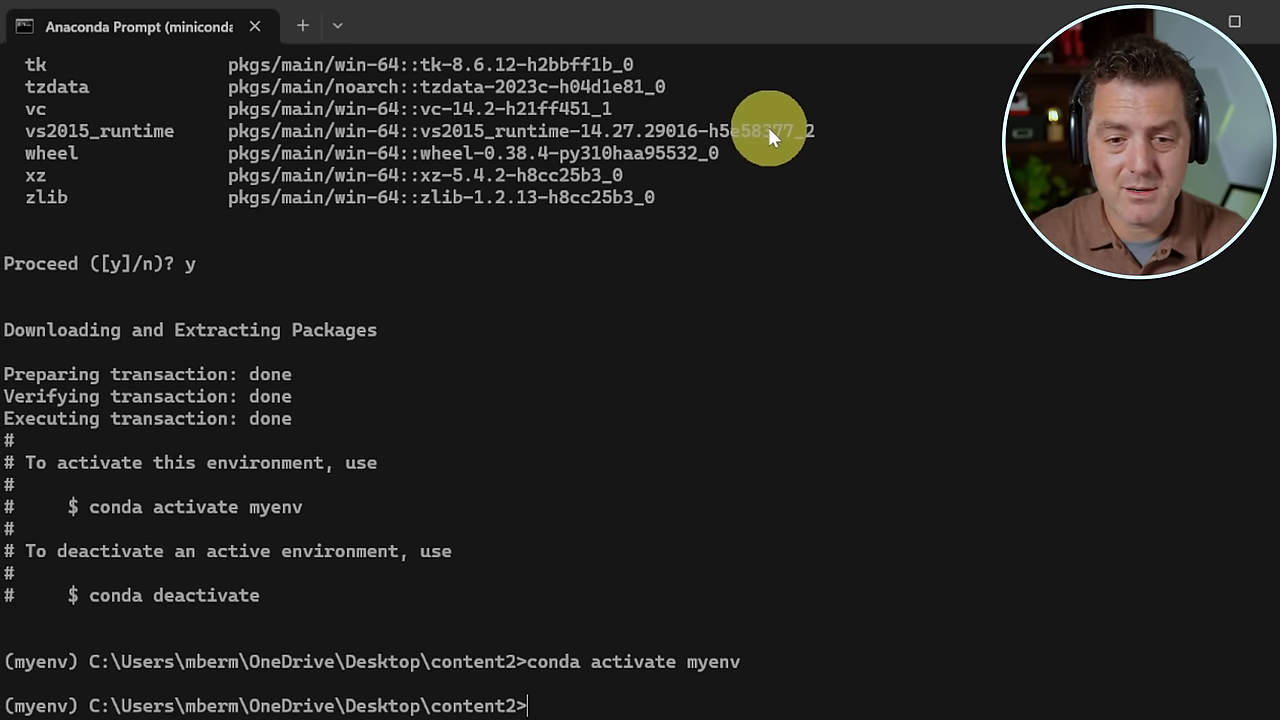
Step: Install pytorch, torchvision, torchaudio and pytorch-cuda=11.8 from the pytorch and nvidia channels
type("conda install pytorch torchvision torchaudio pytorch-cuda=11.8 -c pytorch -c nvidia")
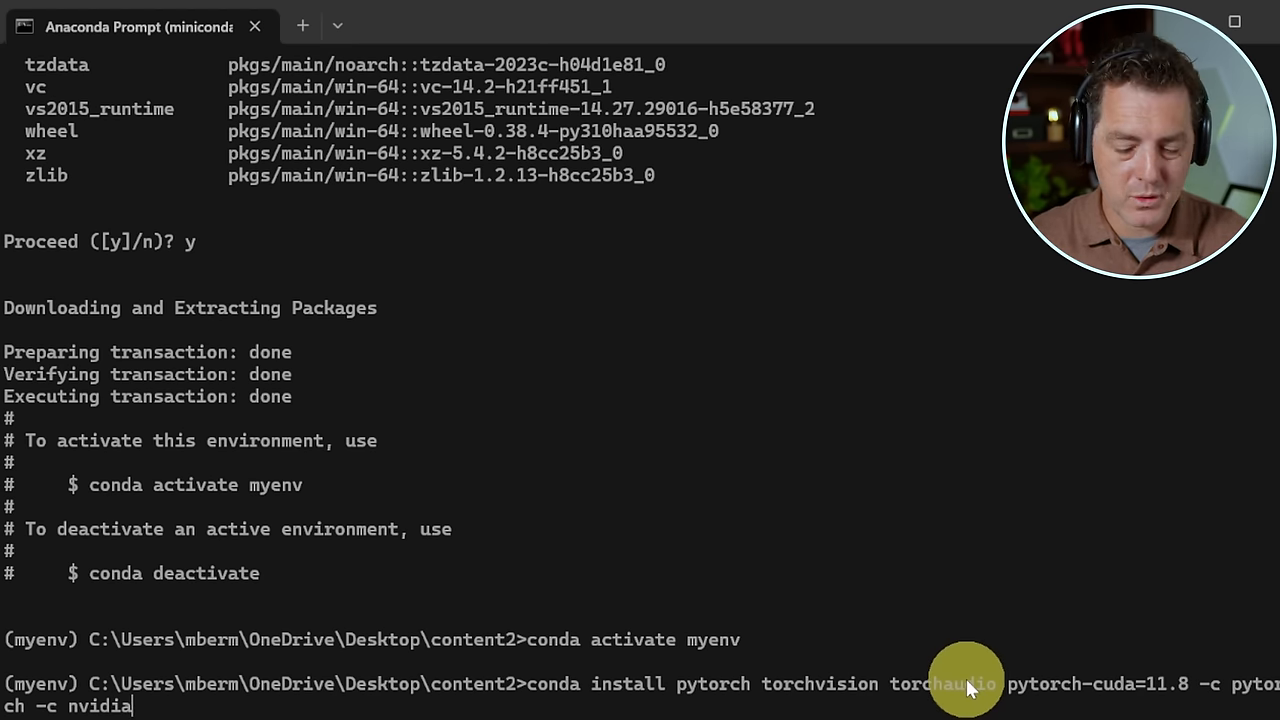
key("enter")
type("y")
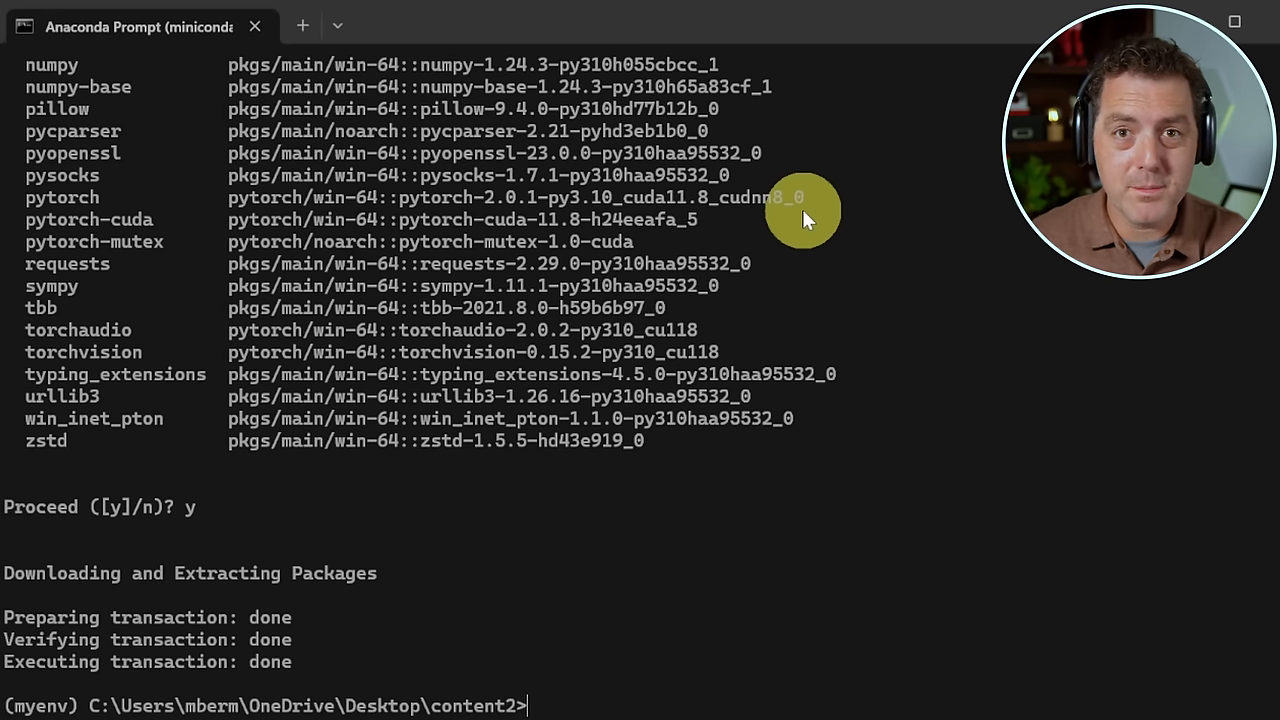
Step: Clone the dev branch of camenduru's Text-To-Video-Finetuning repository
type("git clone -b dev https://github.com/camenduru/Text-To-Video-Finetuning")
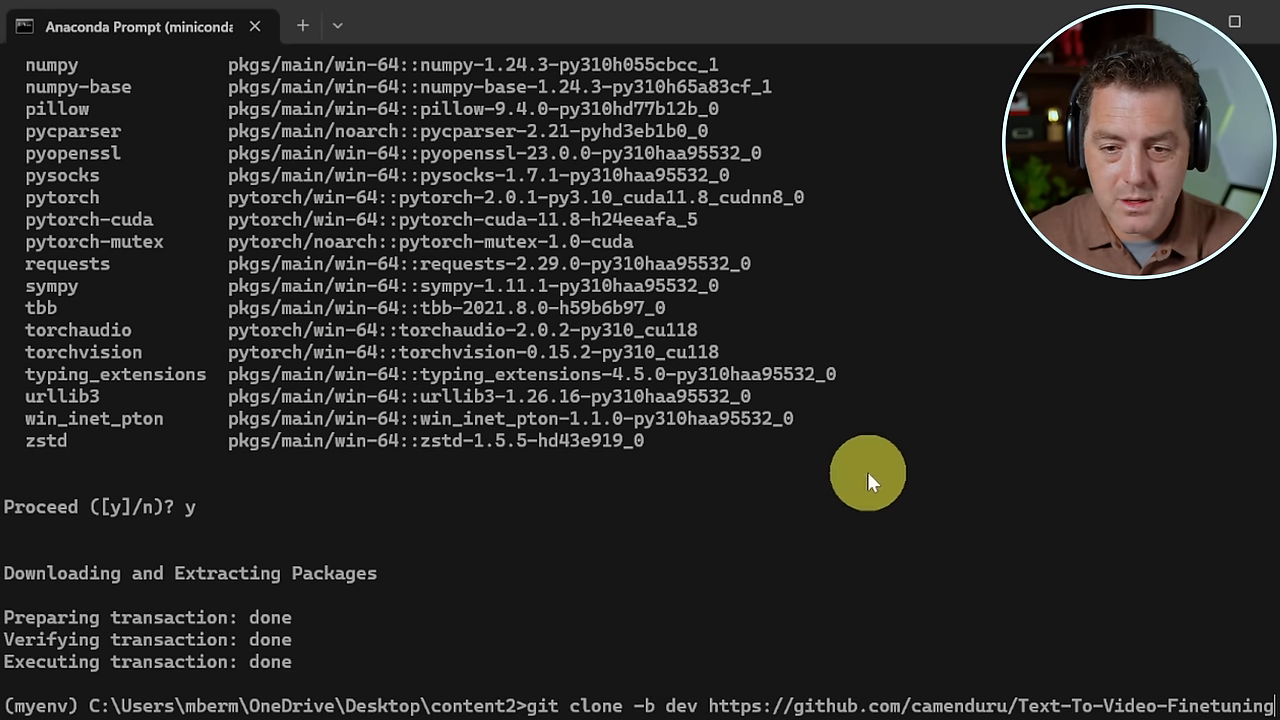
mouse_move(1180, 604)
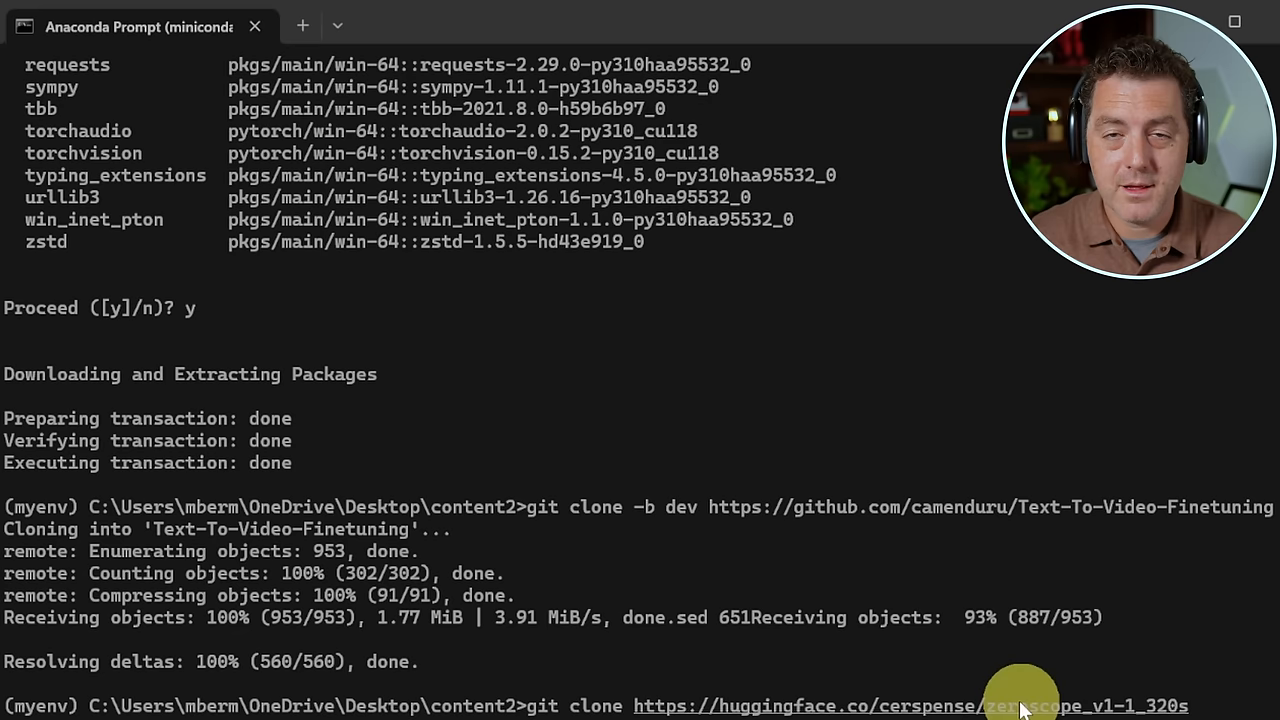
mouse_move(564, 662)
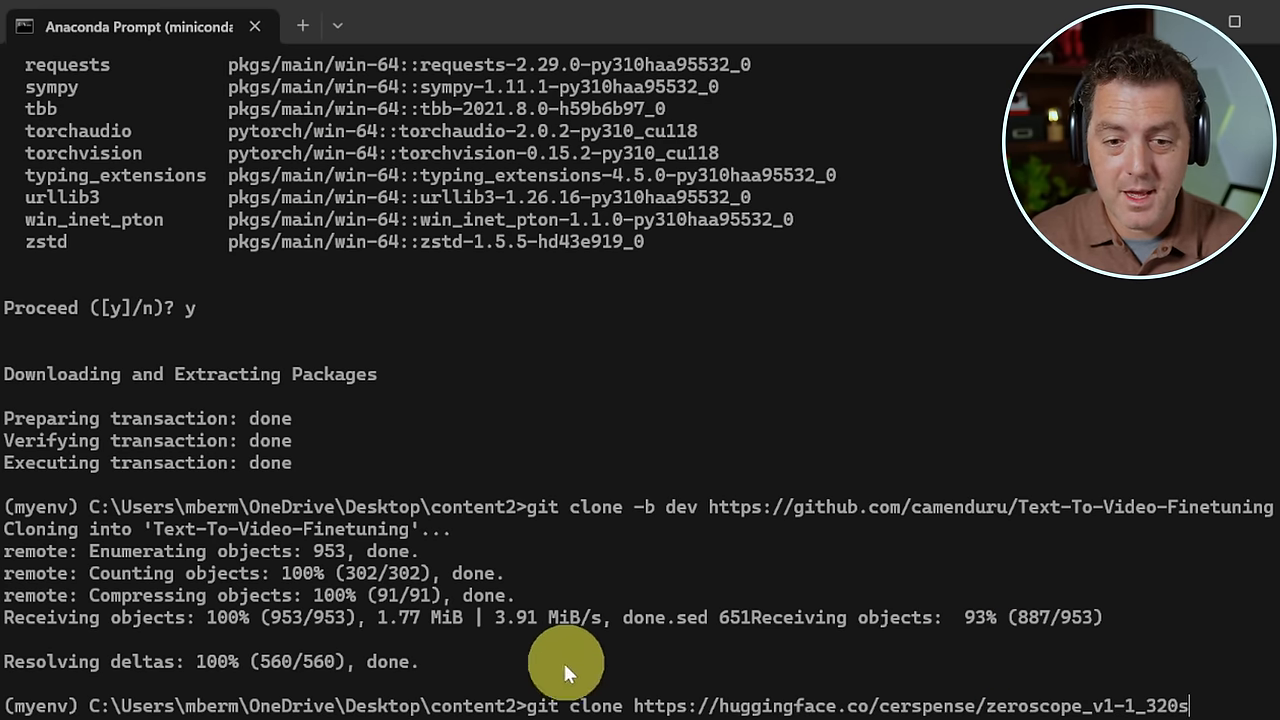
mouse_move(856, 704)
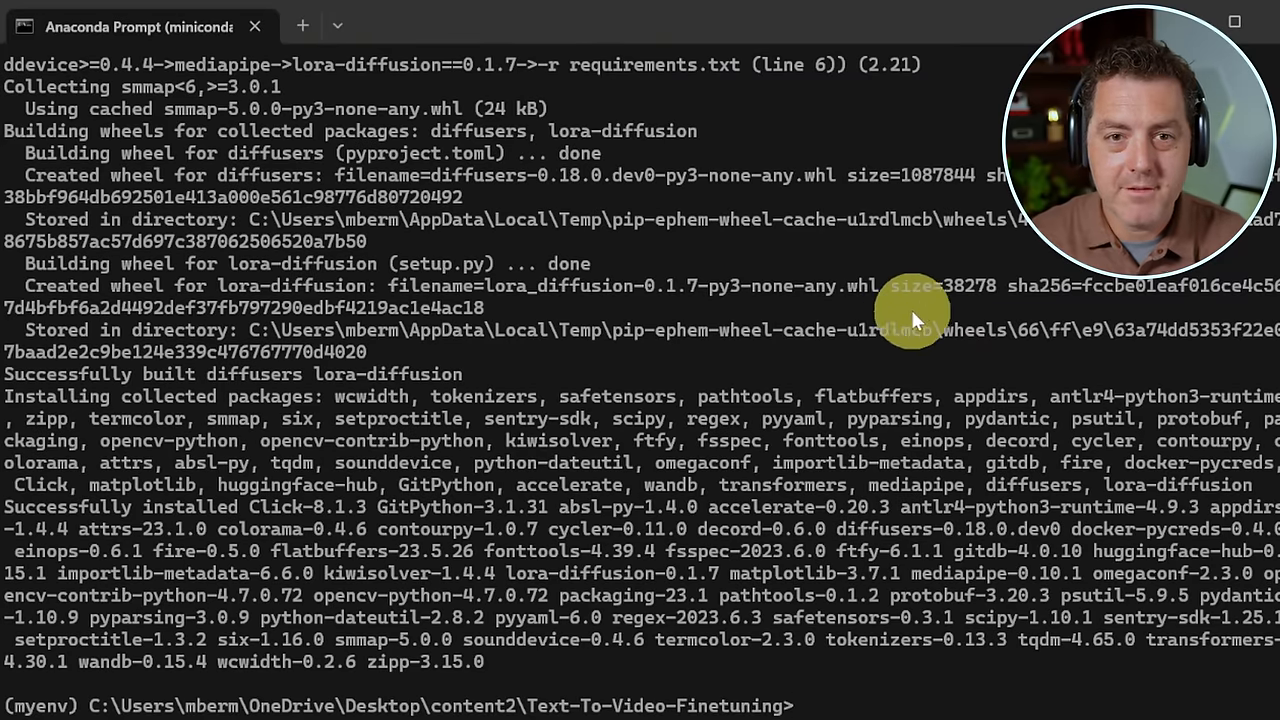
mouse_move(640, 222)
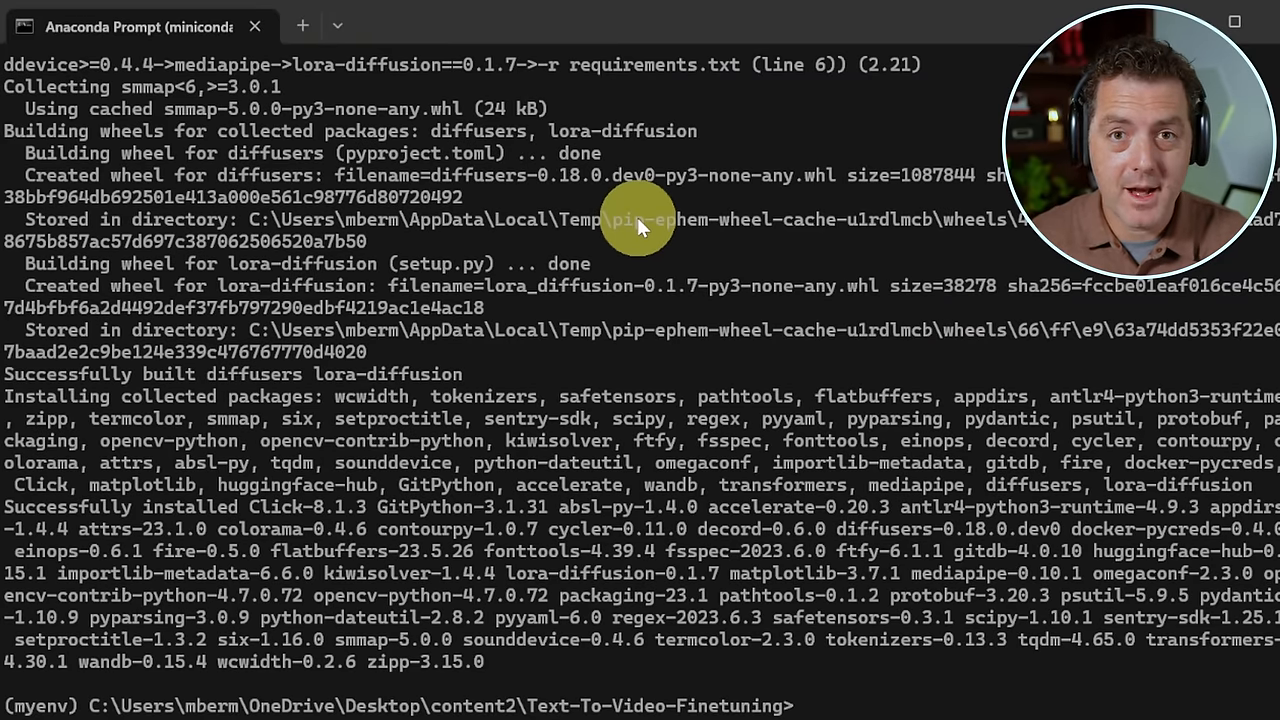
Step: Run python checker.py, which reports CUDA 11.8 available (True)
left_click(220, 20)
type("pyth")
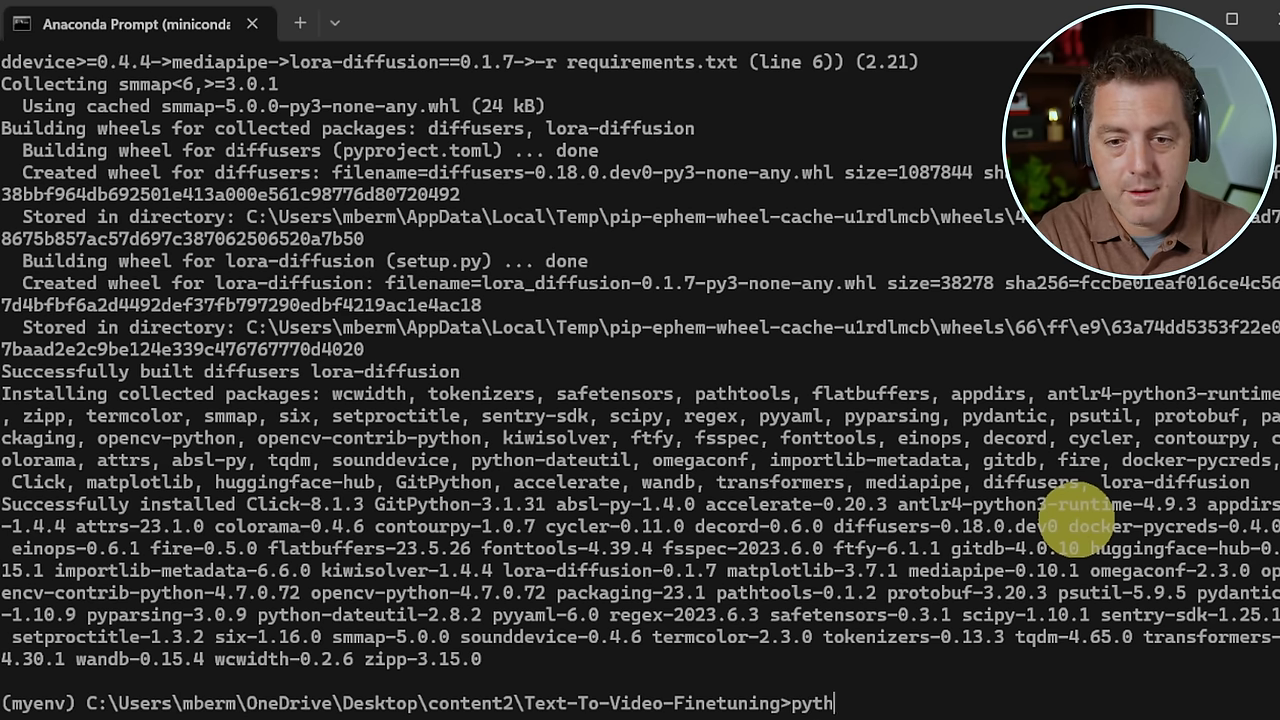
key("enter")
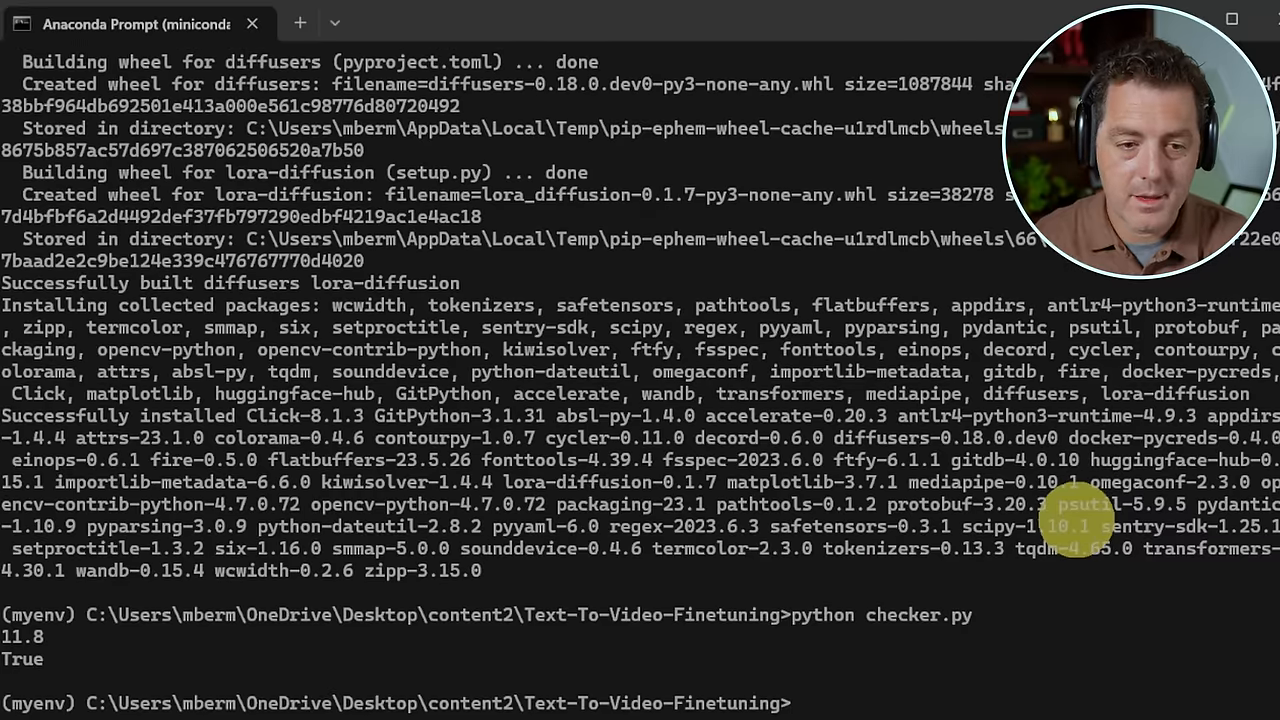
mouse_move(100, 620)
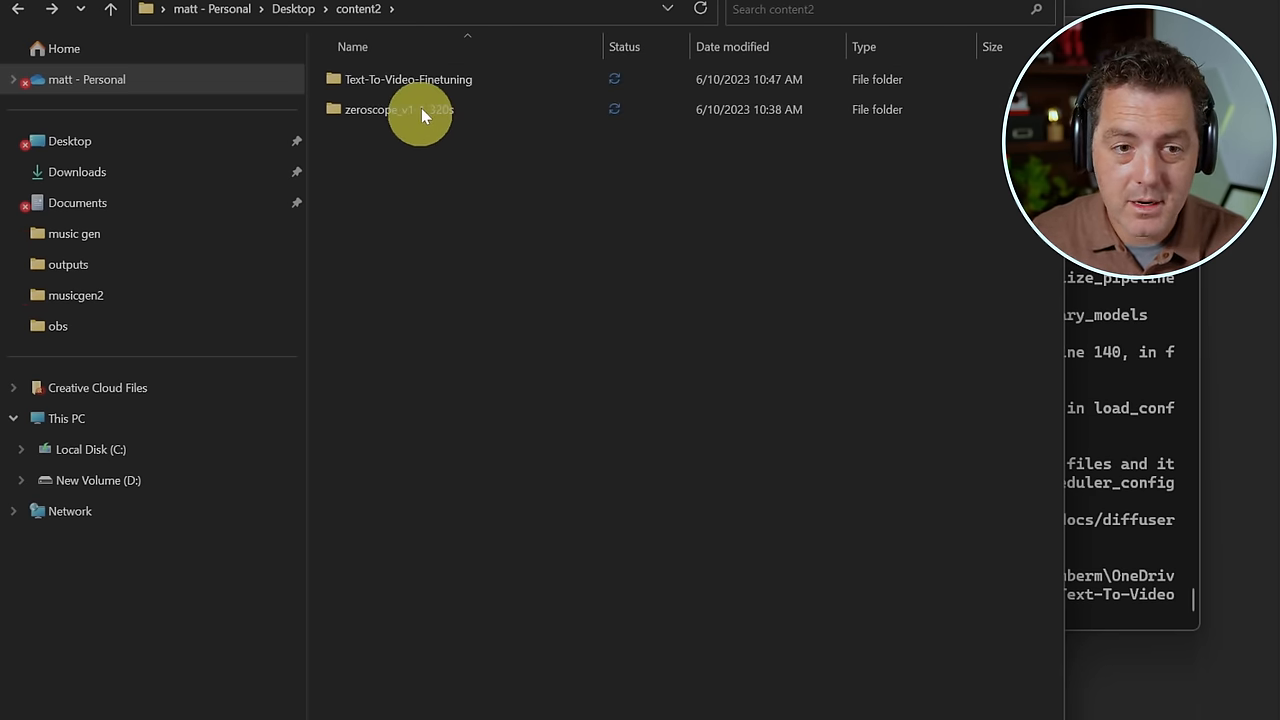
Step: Copy the zeroscope_v1-1_320s folder path for the 'ducks in a lake' inference command
right_click(390, 108)
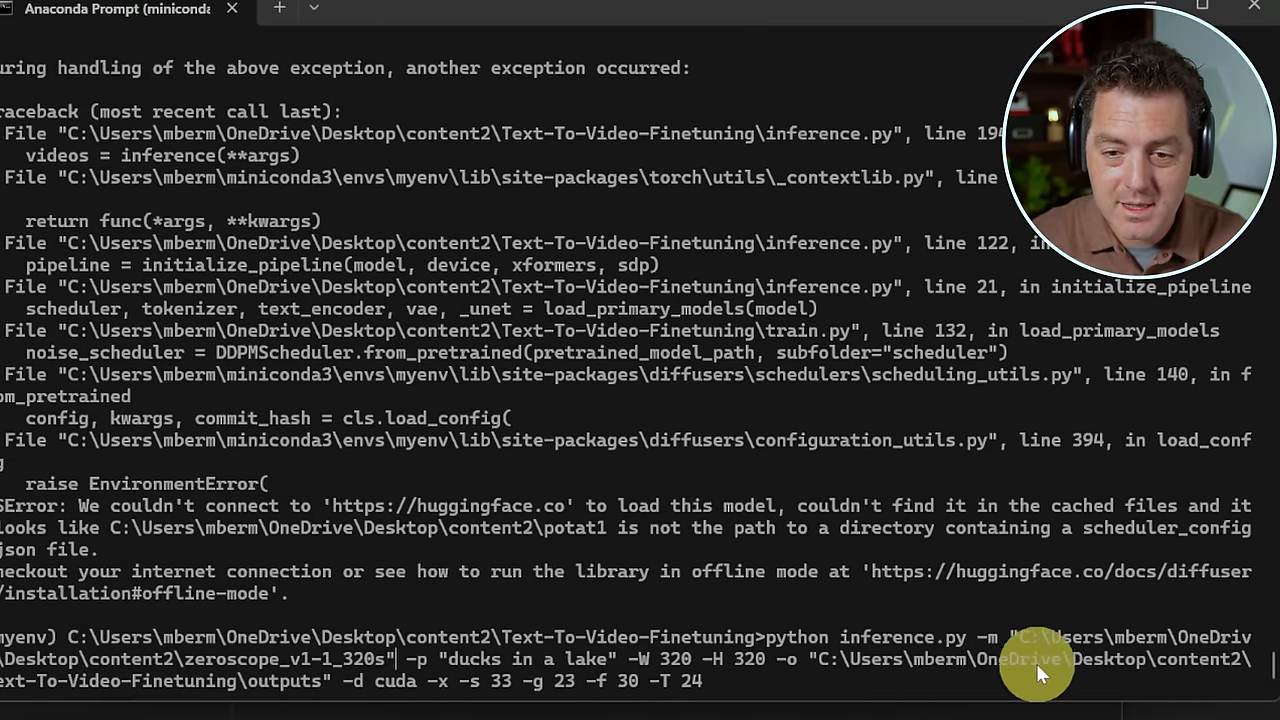
mouse_move(320, 680)
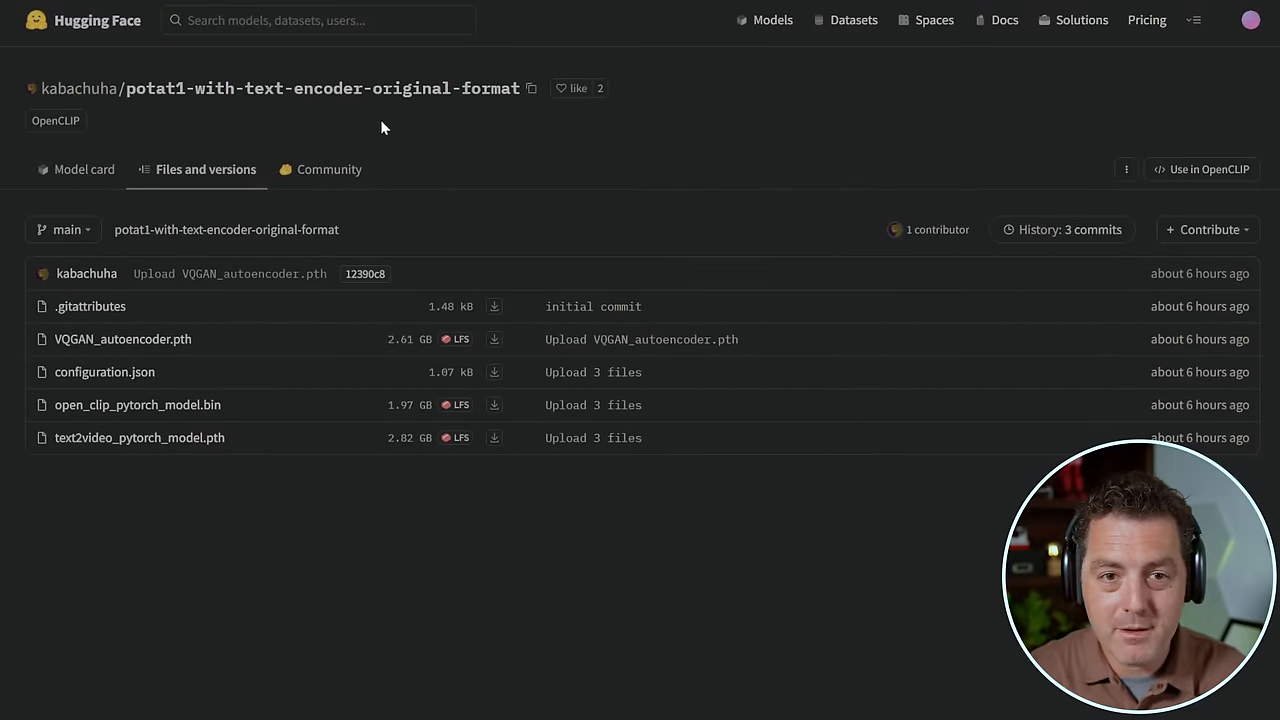
mouse_move(140, 436)
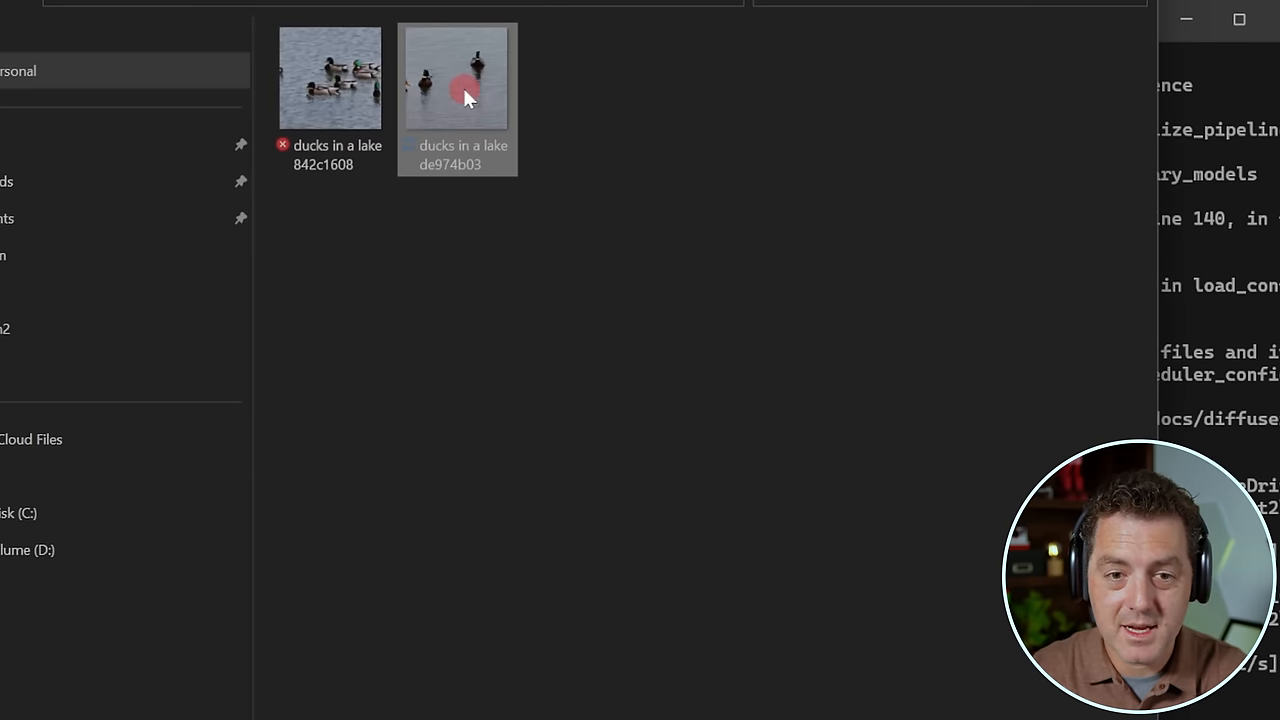
Step: Play the second generated 'ducks in a lake' clip in Media Player
double_click(456, 76)
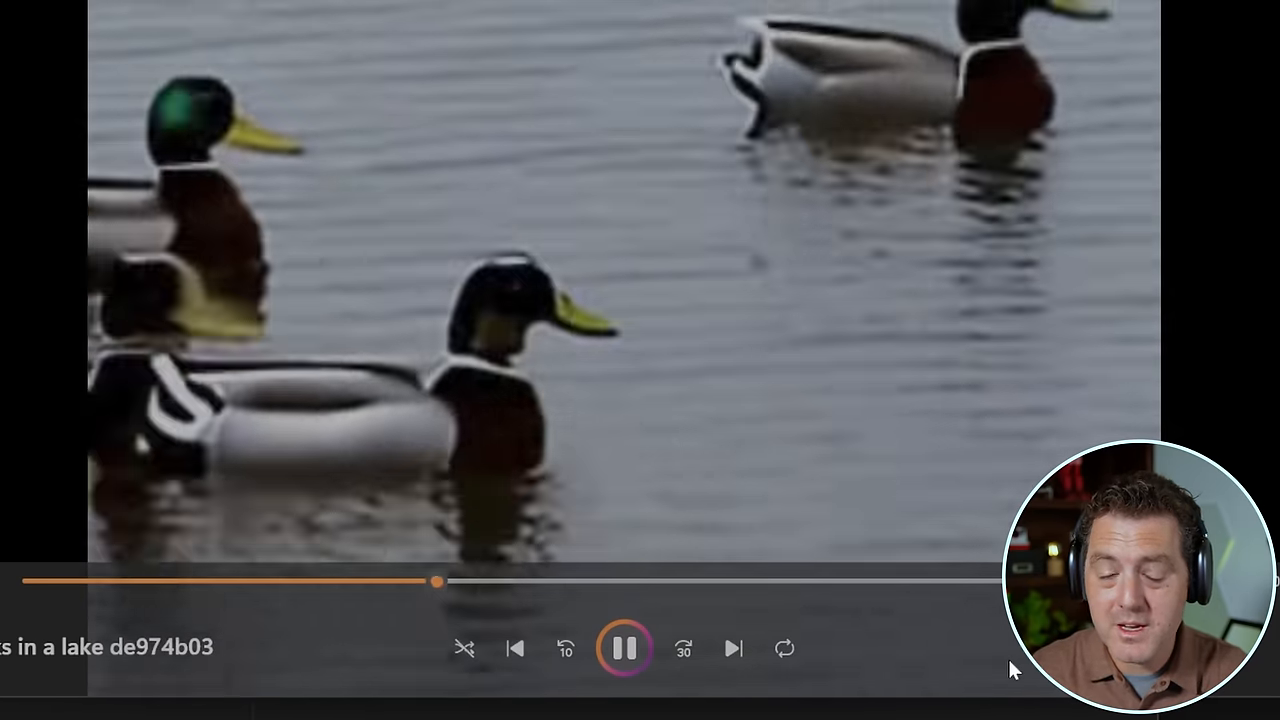